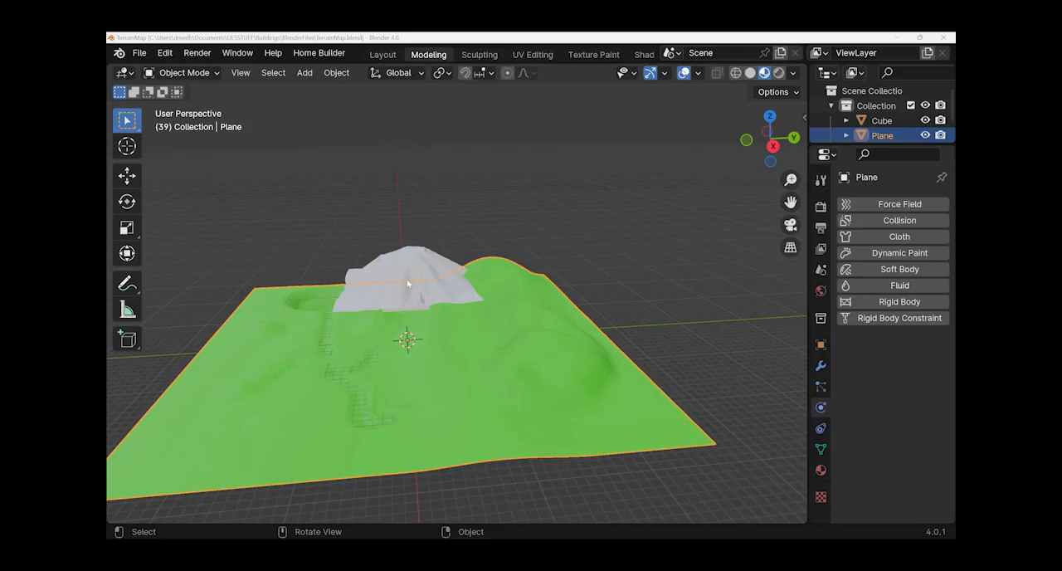
Step: Add a new plane mesh to the scene above the green terrain near the mound
left_click_drag(407, 282, 323, 291)
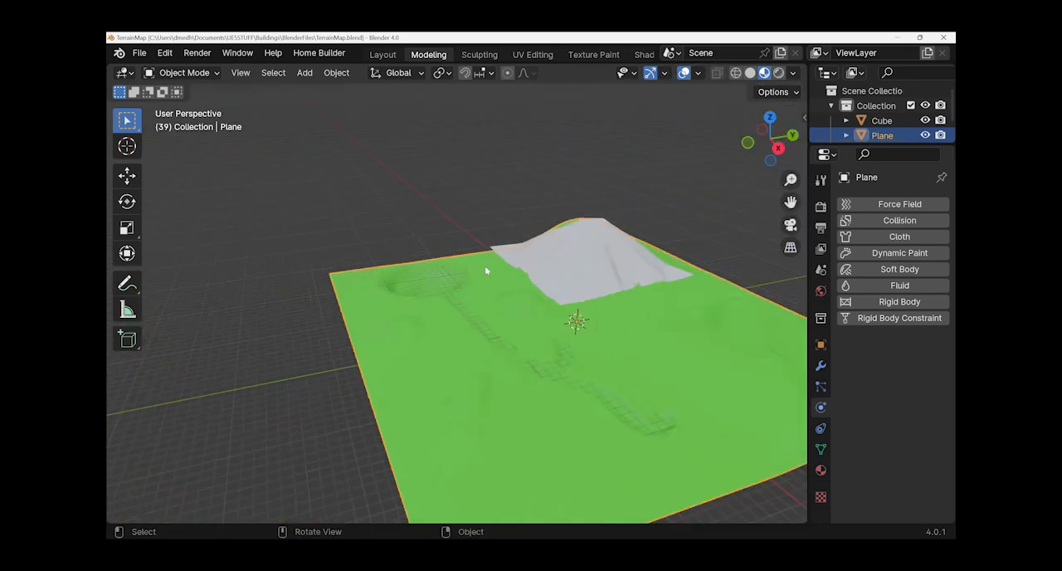
left_click_drag(484, 269, 602, 360)
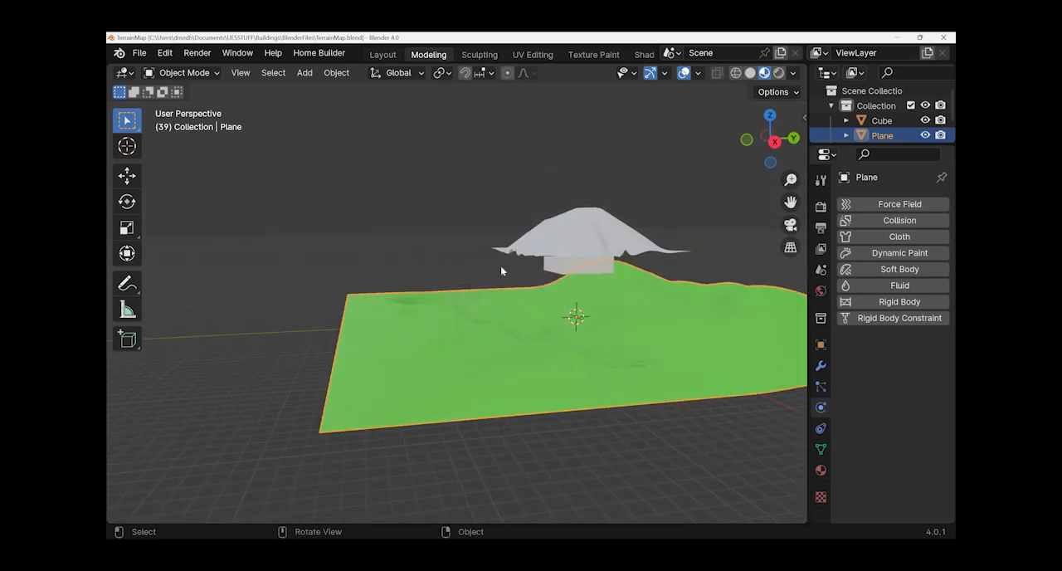
mouse_move(478, 391)
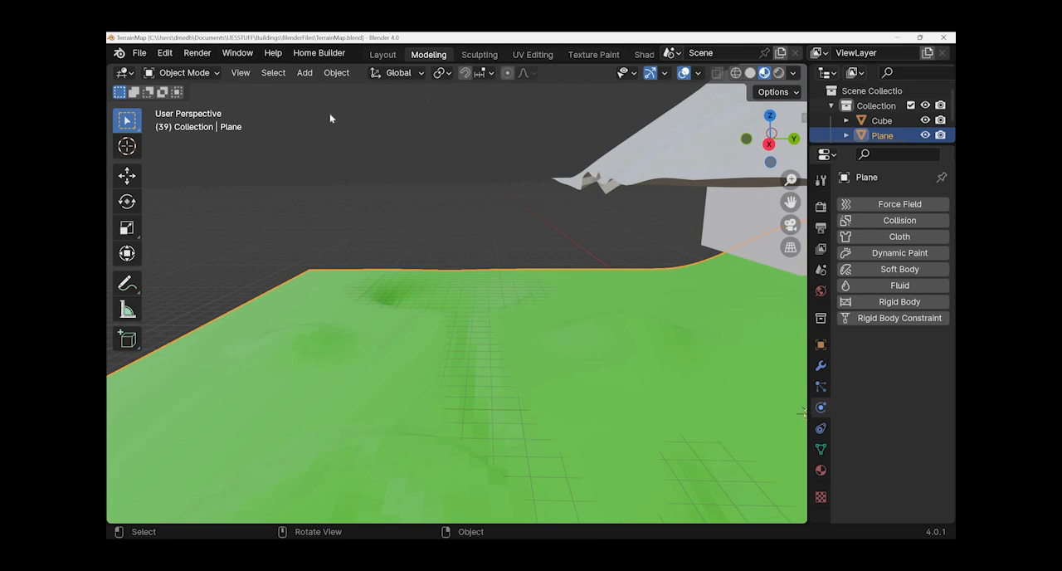
left_click(303, 73)
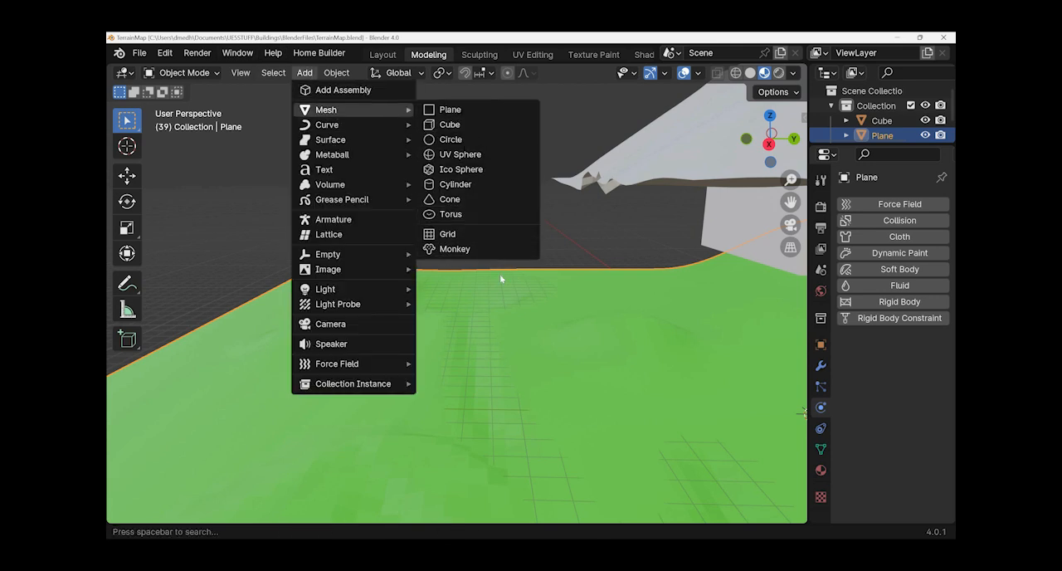
left_click(450, 109)
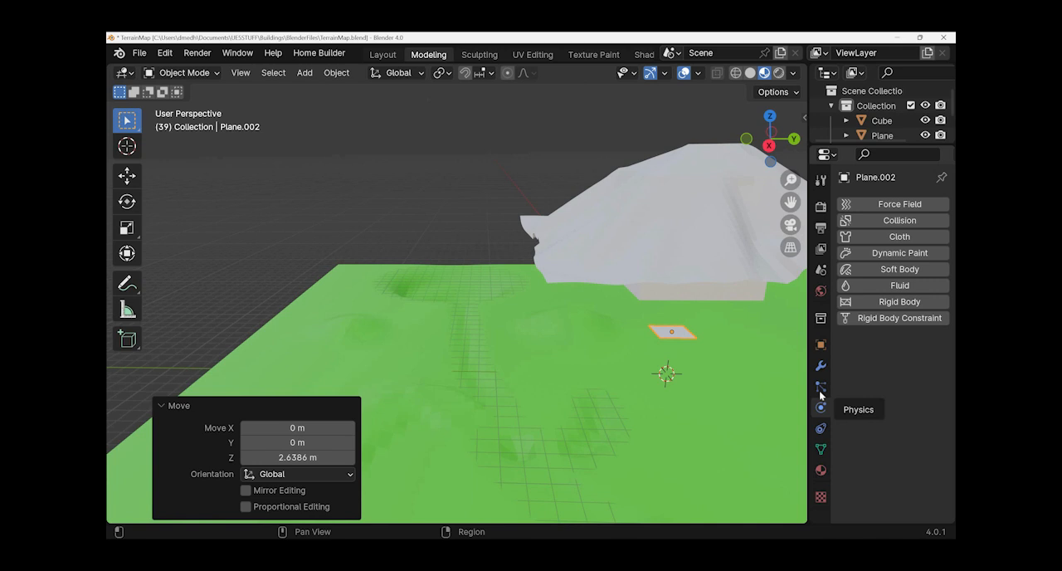
mouse_move(819, 365)
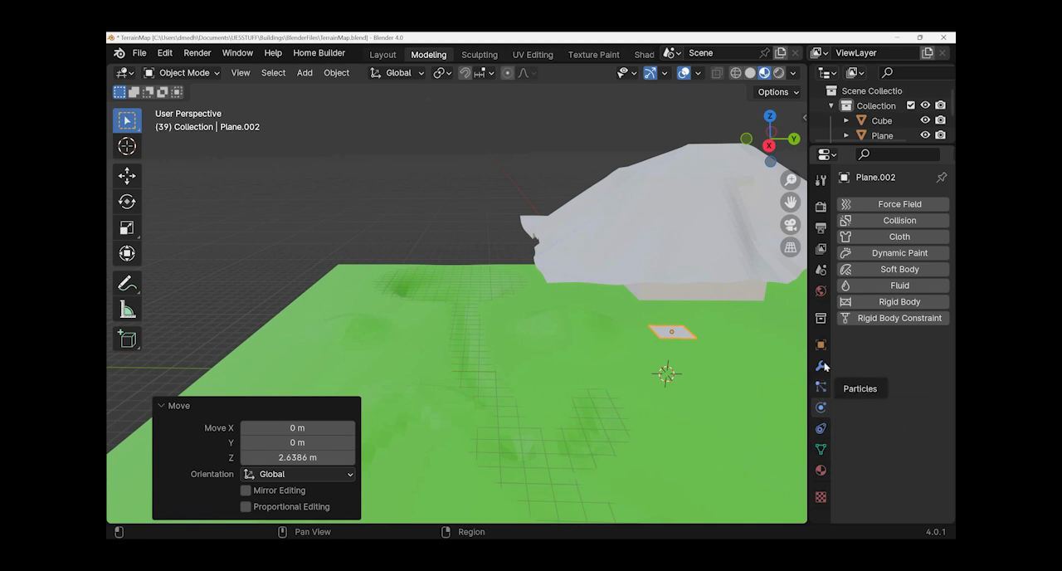
Step: Add an Ocean physics modifier to the small plane, turning it into an ocean surface
left_click(820, 365)
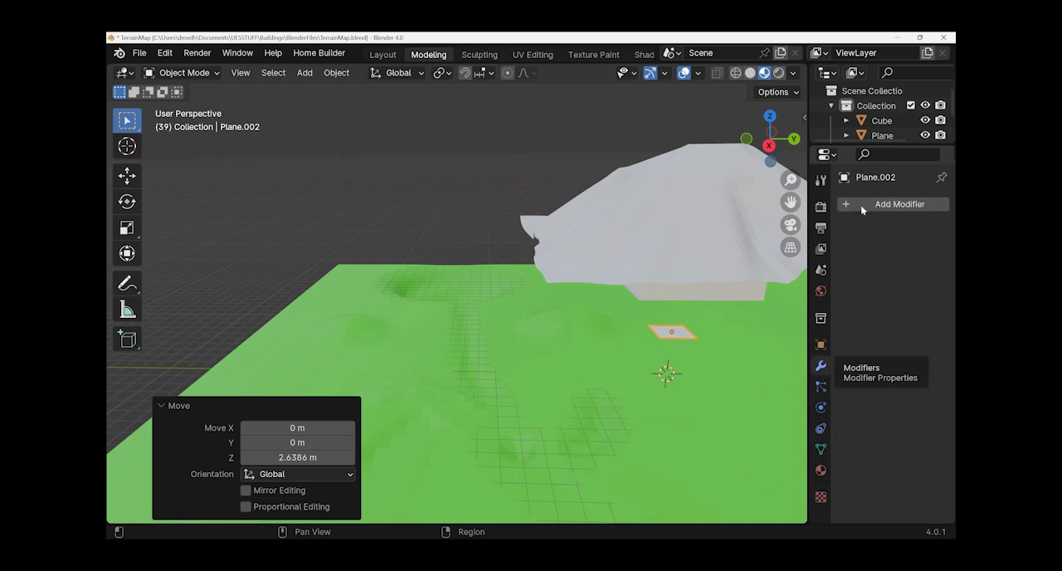
left_click(899, 204)
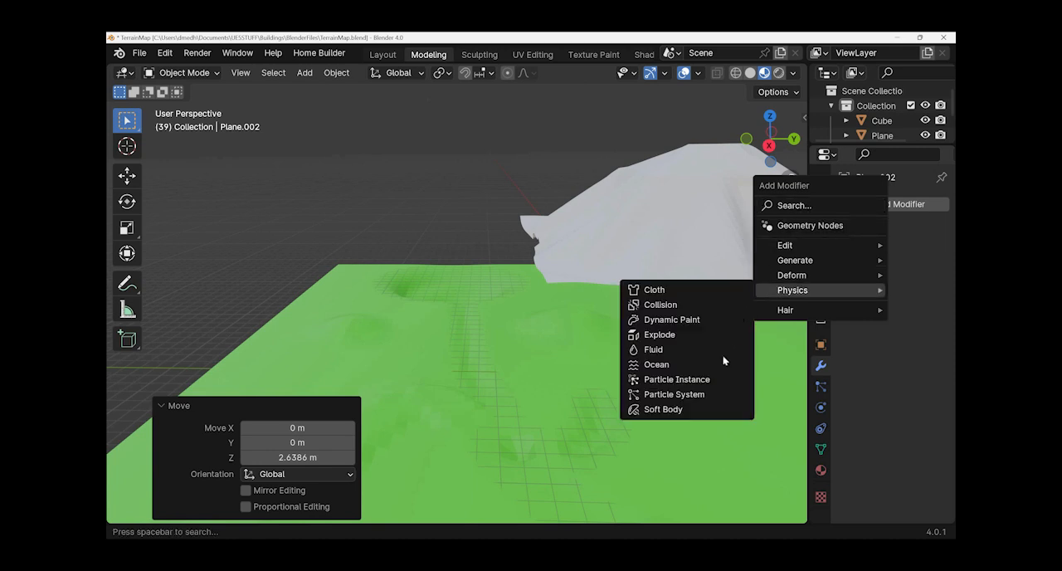
mouse_move(654, 348)
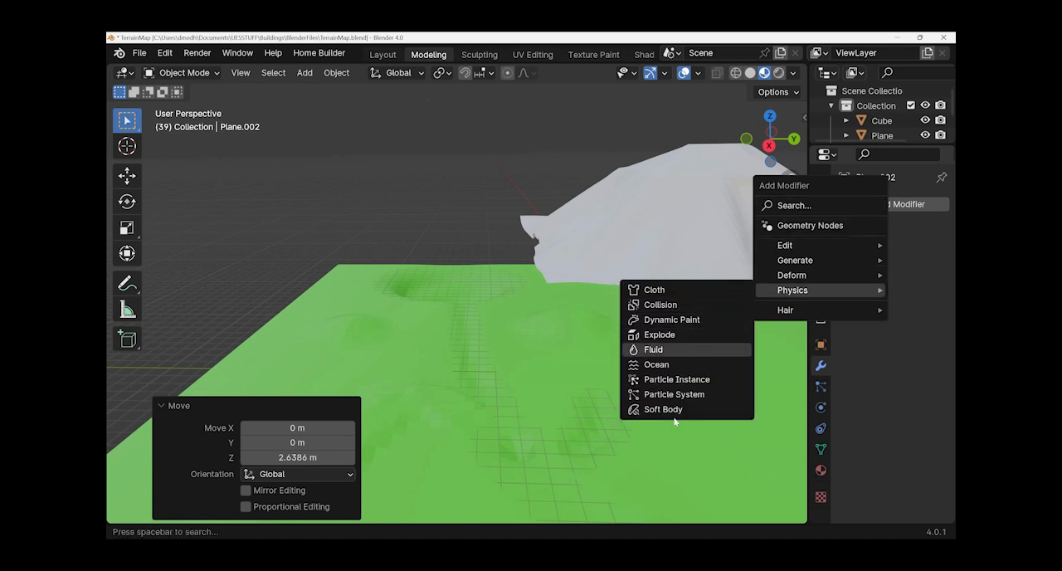
left_click(657, 365)
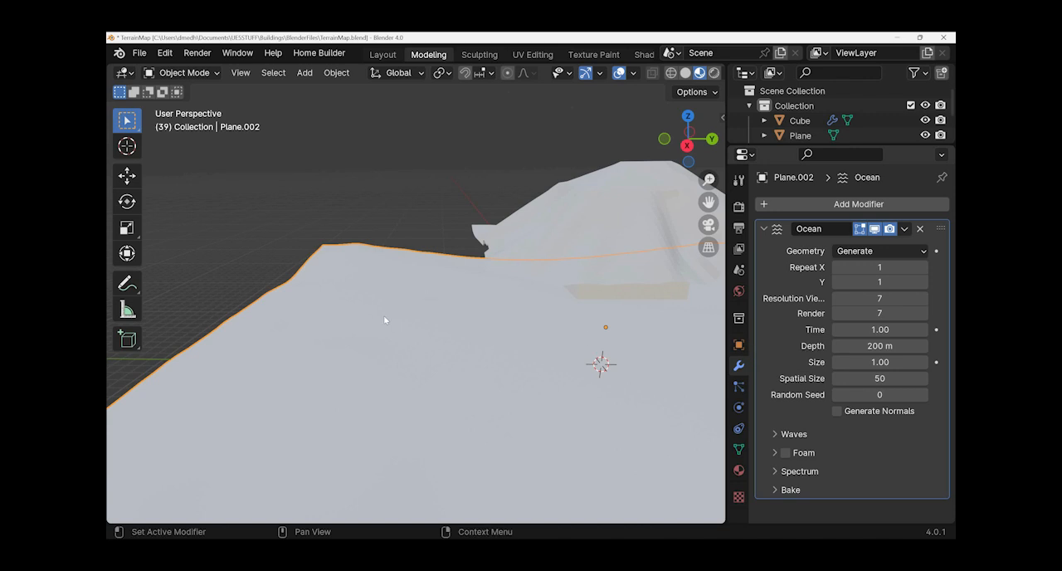
mouse_move(382, 304)
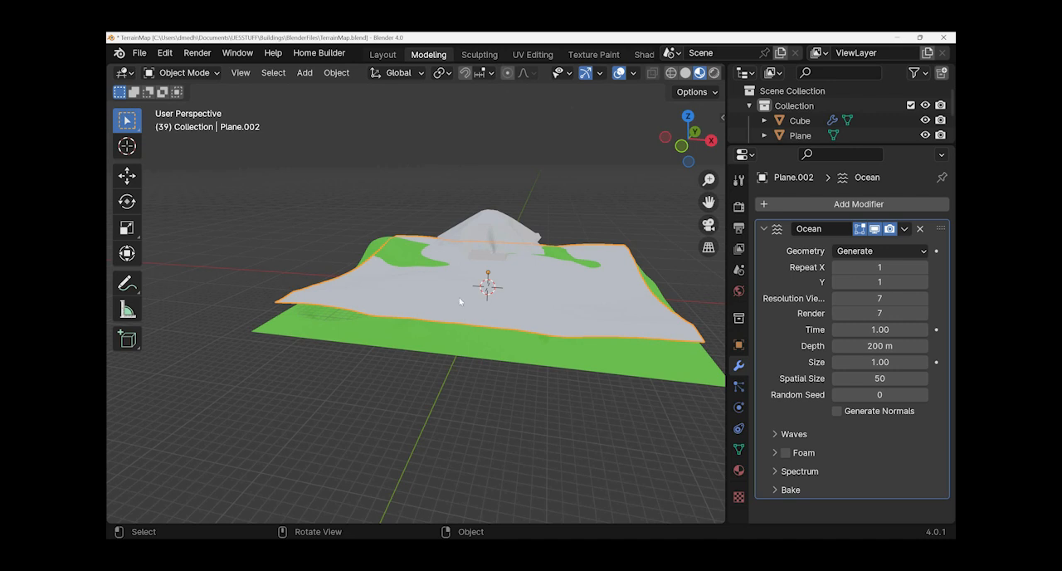
mouse_move(767, 335)
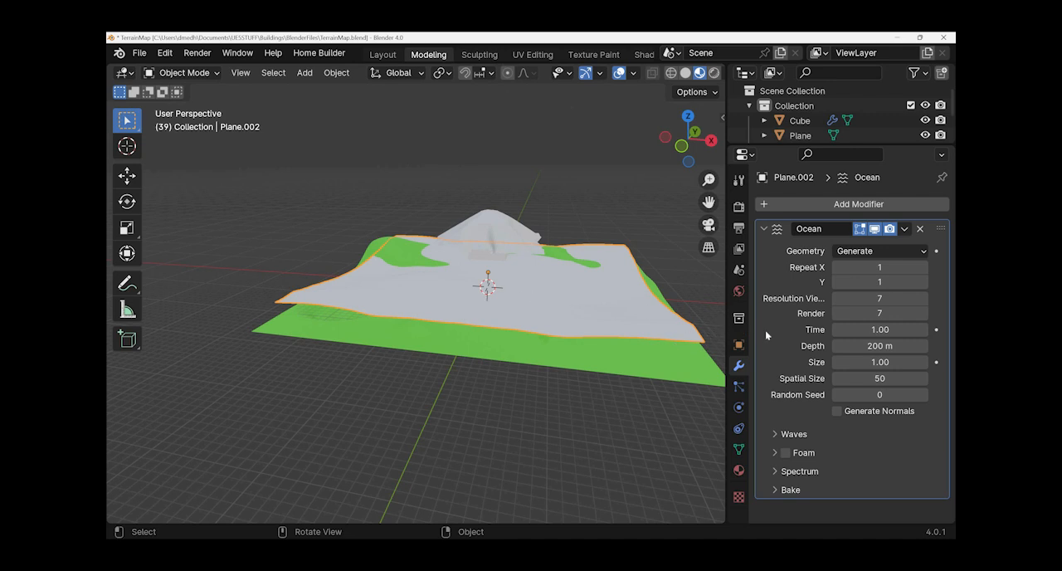
mouse_move(724, 340)
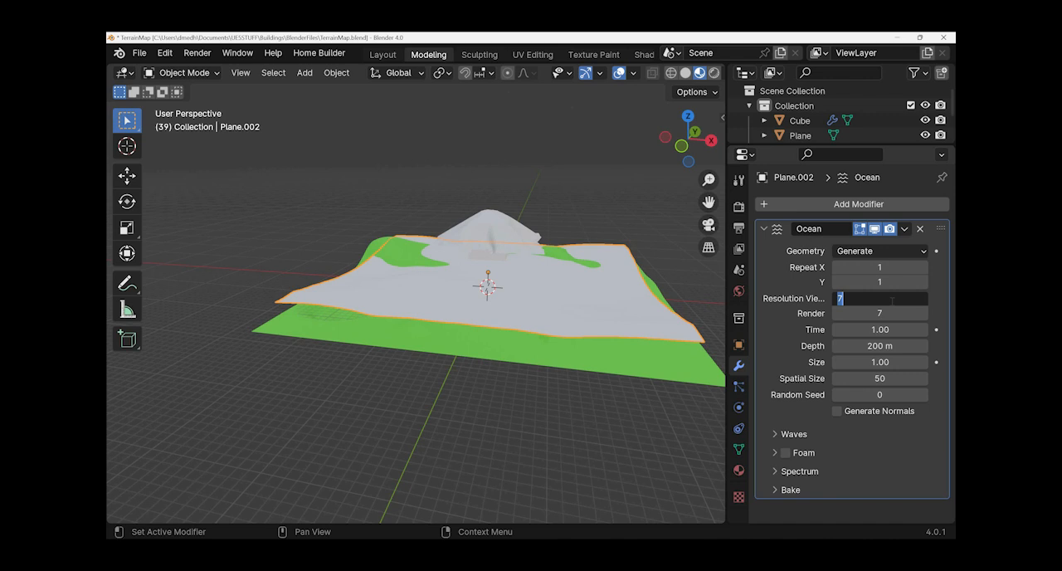
Step: Set the ocean's resolution to 20 and its wave size to 1.40 to cover the terrain
type("20")
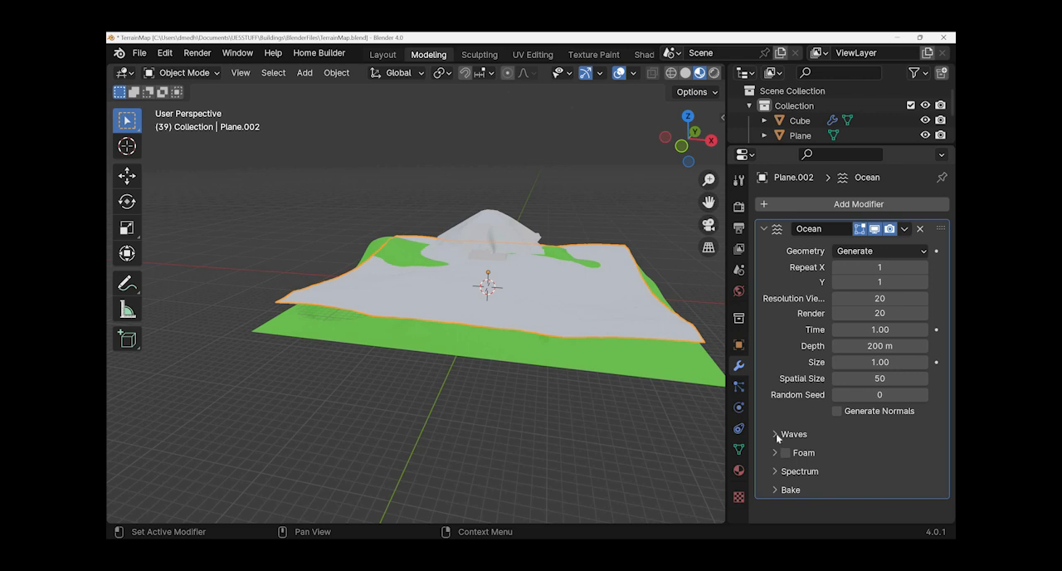
left_click(774, 435)
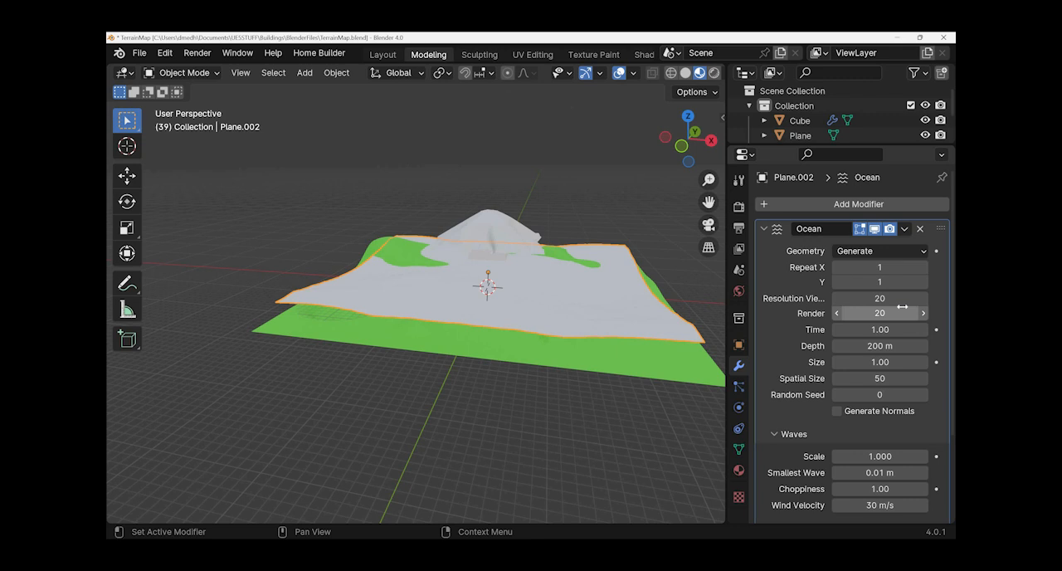
mouse_move(943, 422)
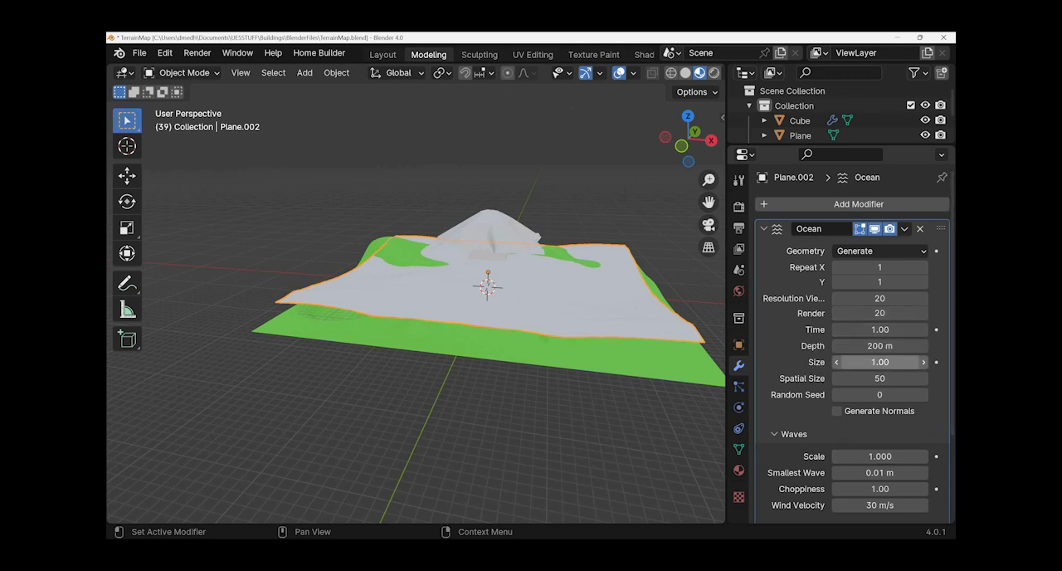
left_click_drag(904, 361, 863, 361)
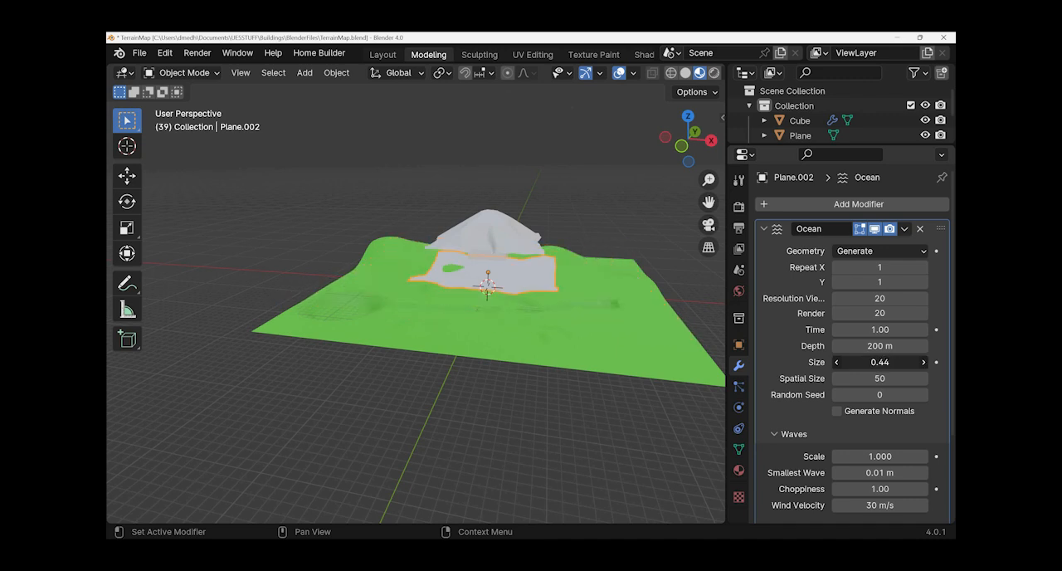
left_click_drag(879, 362, 913, 361)
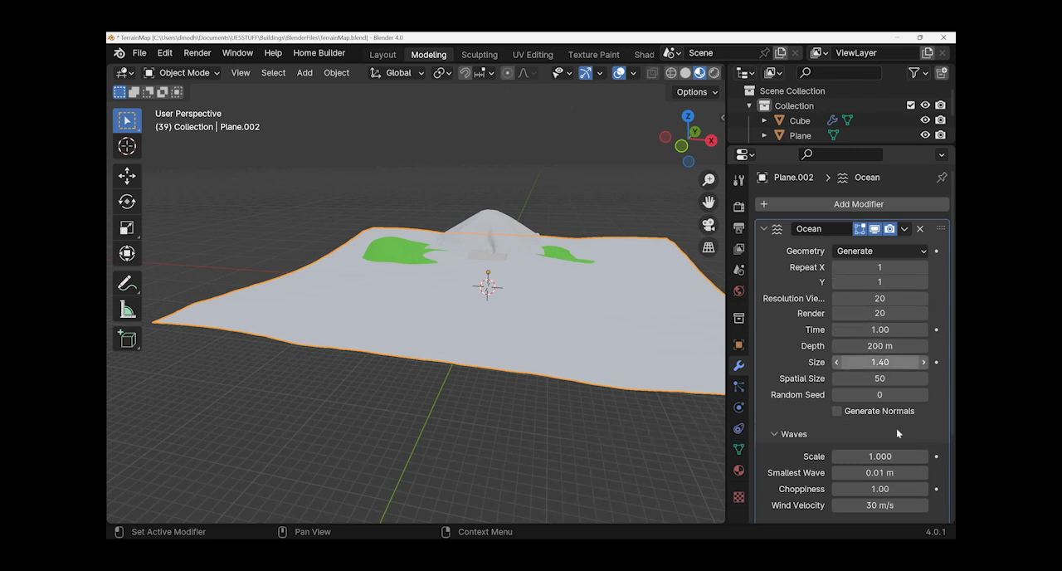
mouse_move(541, 340)
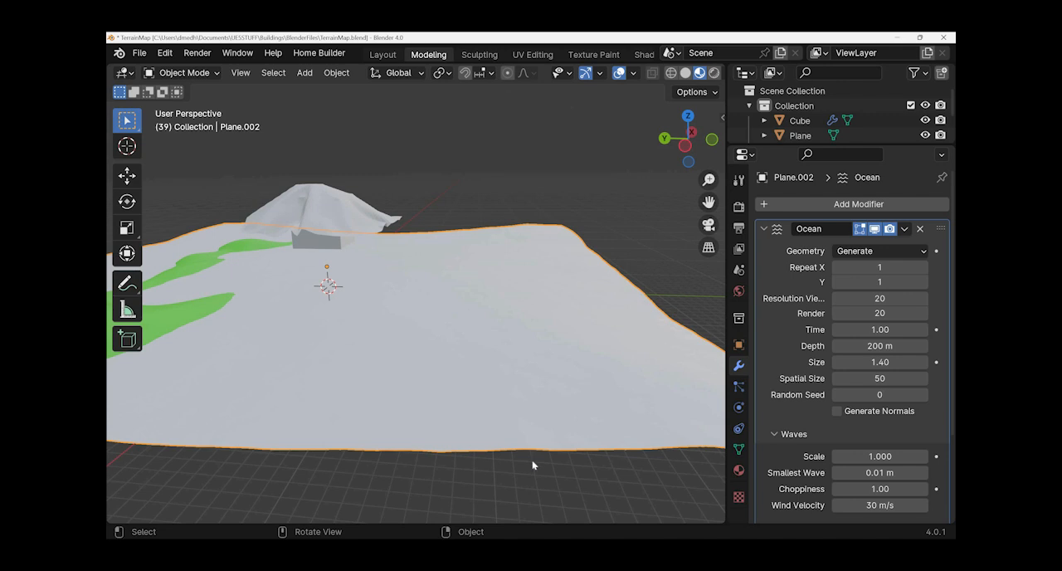
mouse_move(514, 395)
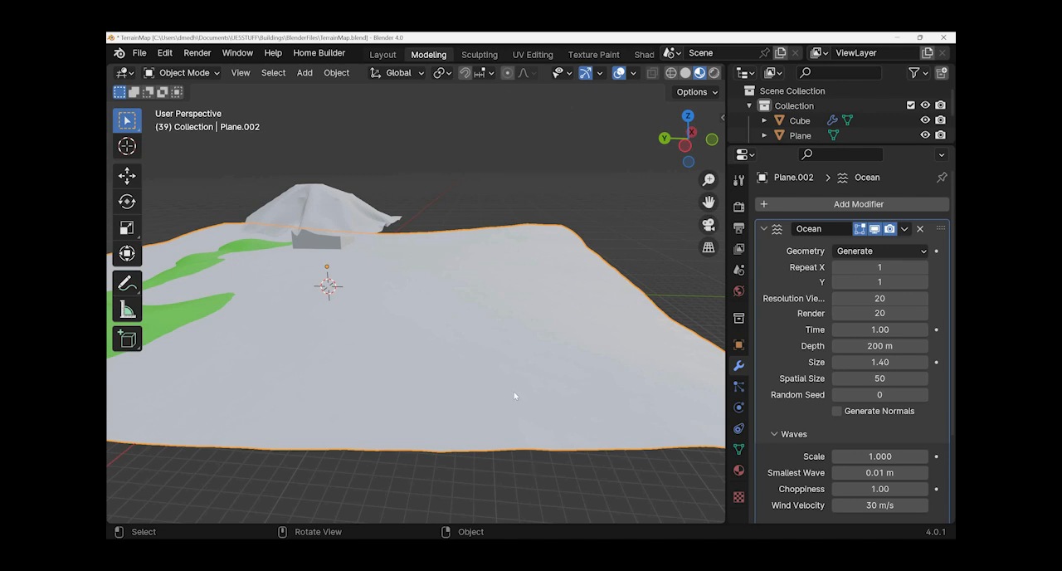
mouse_move(415, 242)
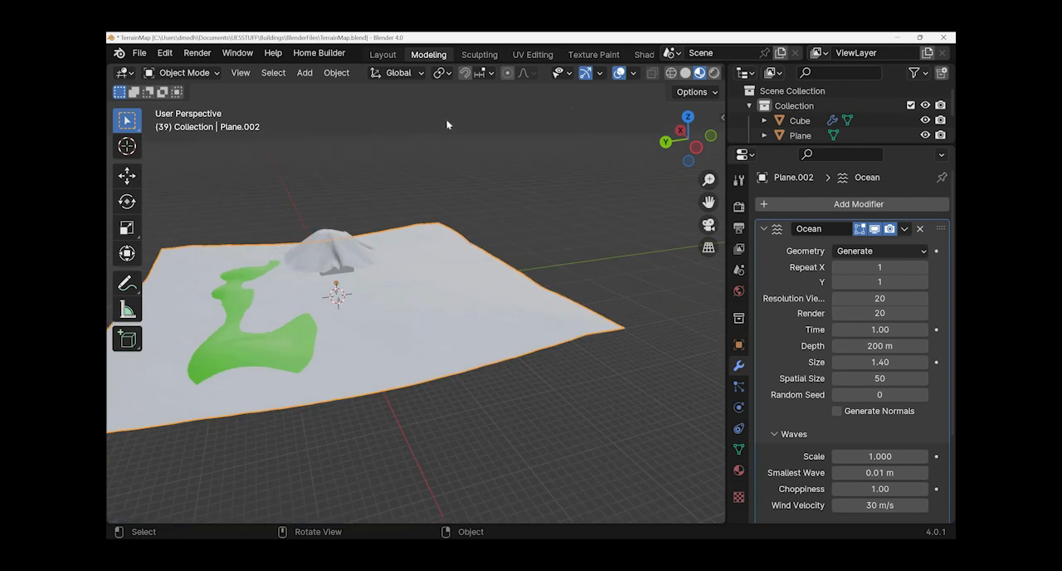
Step: In the Layout workspace, keyframe the ocean's Time from 1.00 at frame 1 to 10.00 at frame 250
left_click(382, 53)
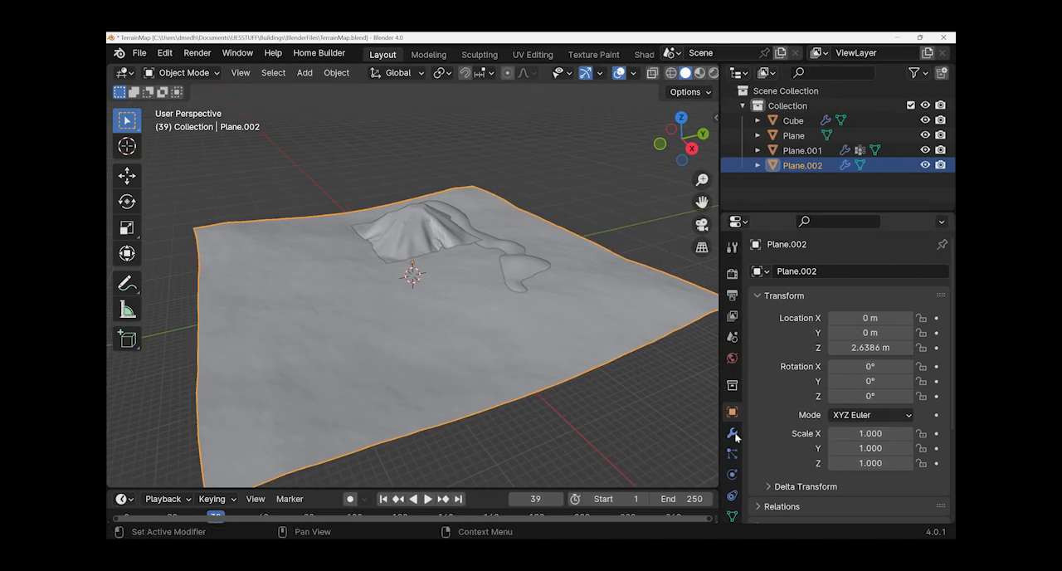
left_click(732, 433)
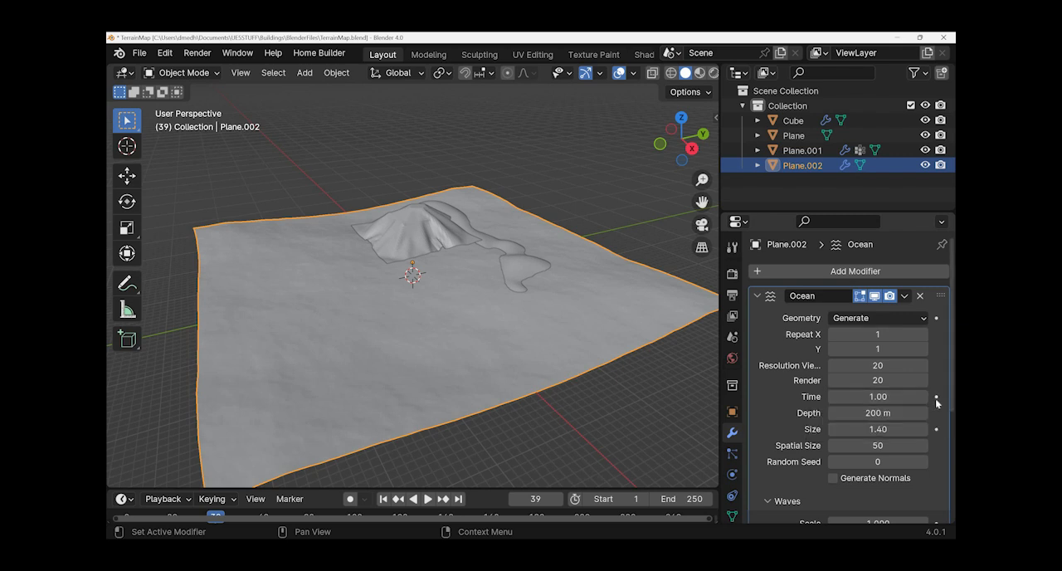
mouse_move(936, 395)
type("10")
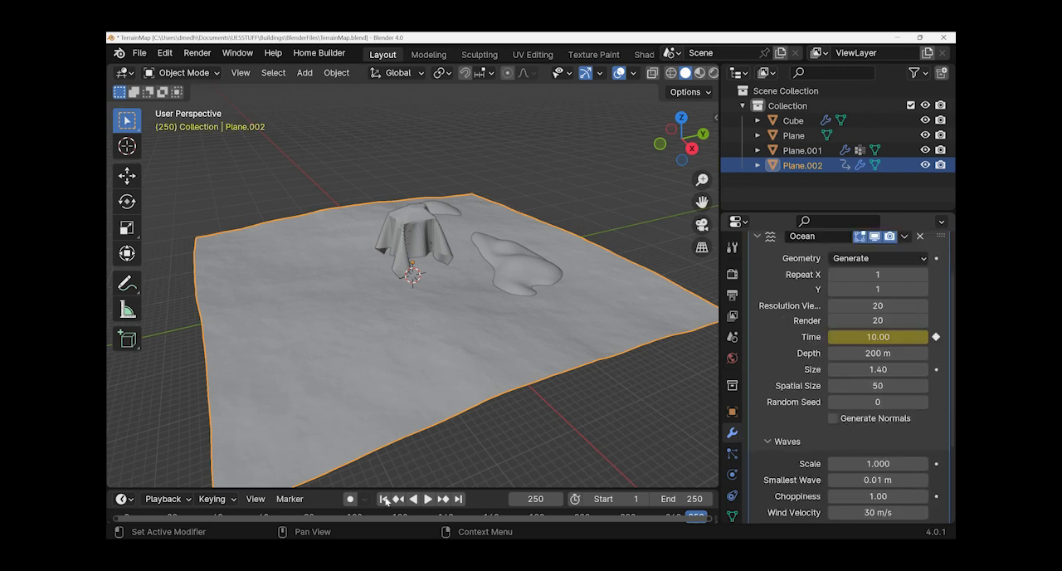
scroll("down", 3)
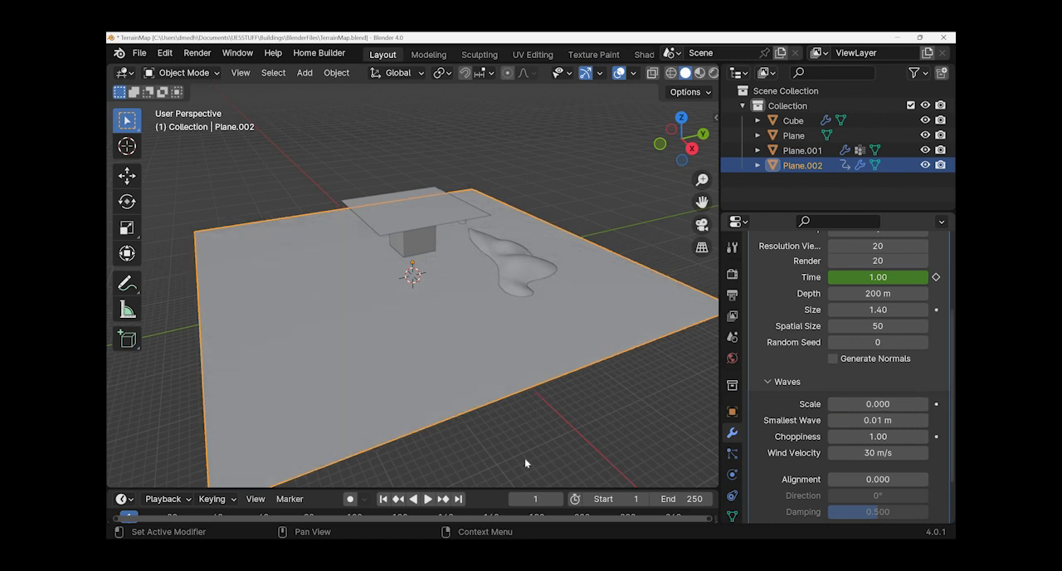
Step: Raise the ocean's wave scale to 2.000 at frame 250 so the surface shows visible waves
left_click(876, 403)
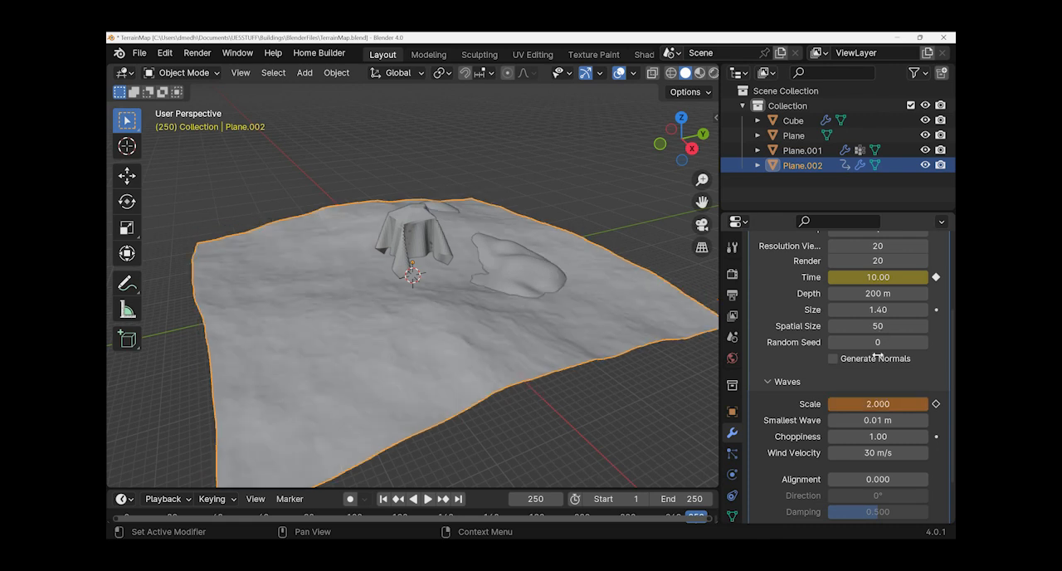
scroll("up", 3)
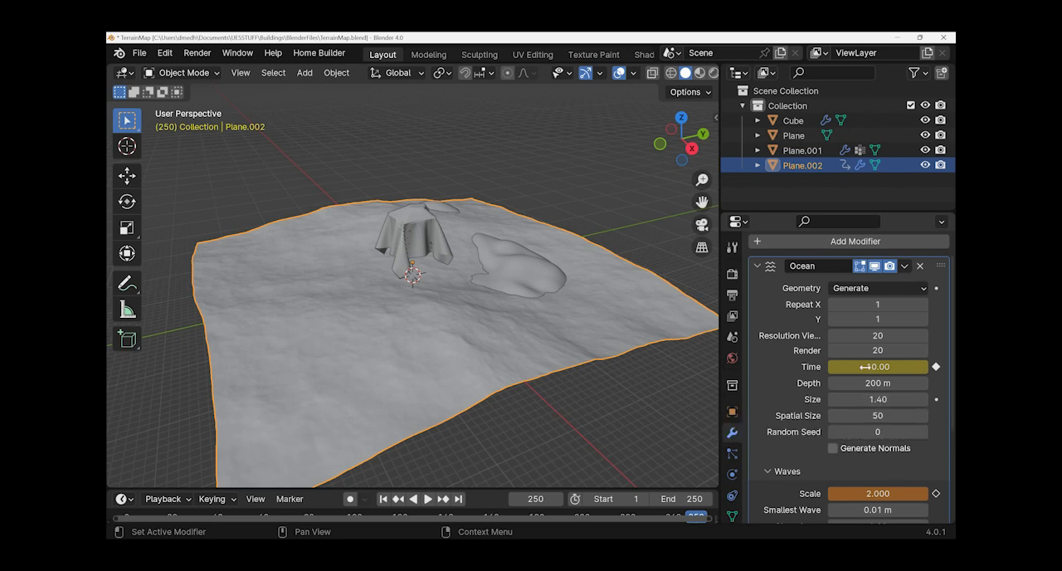
scroll("down", 3)
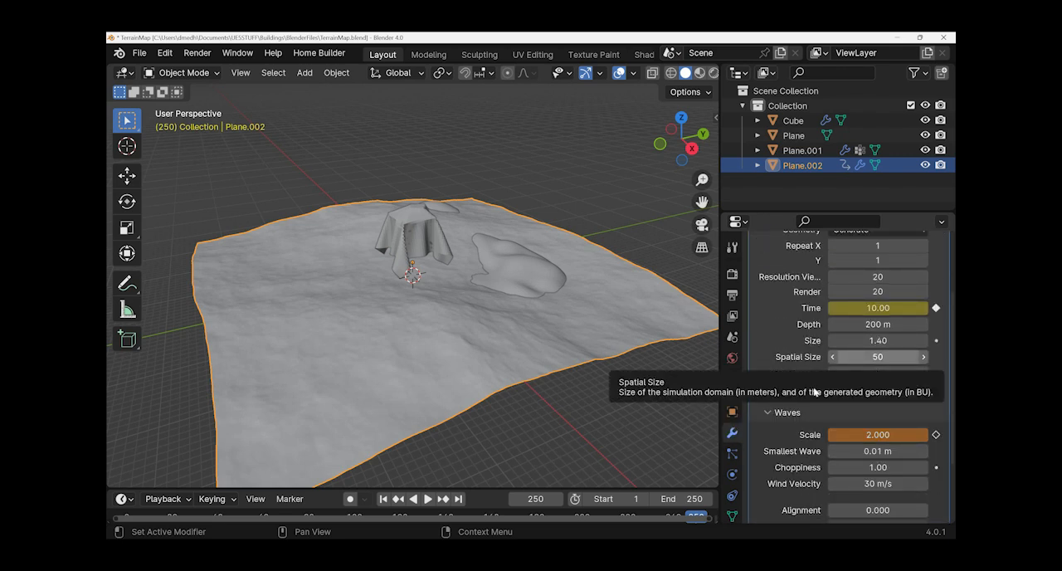
scroll("up", 3)
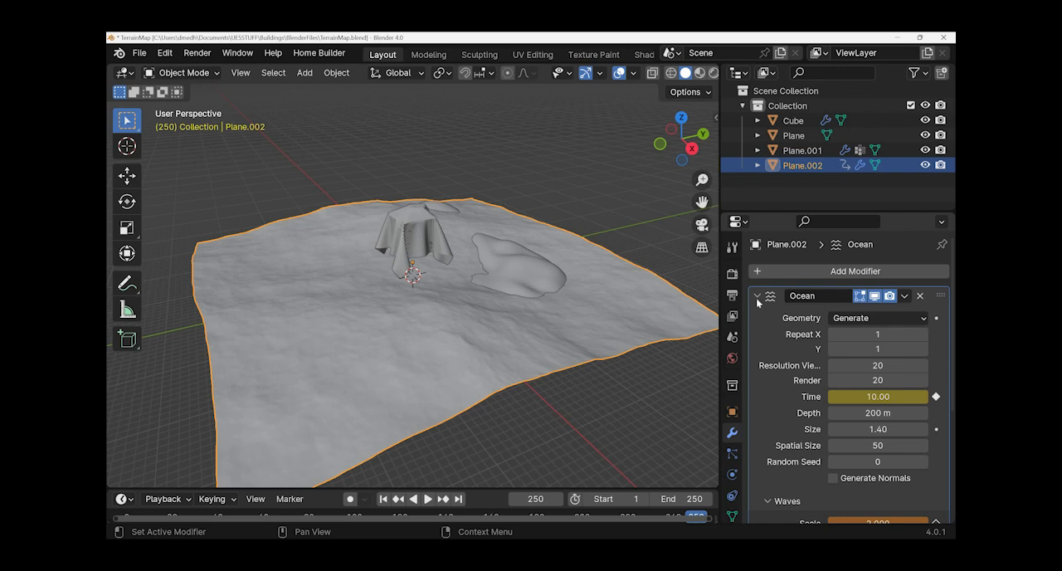
mouse_move(826, 381)
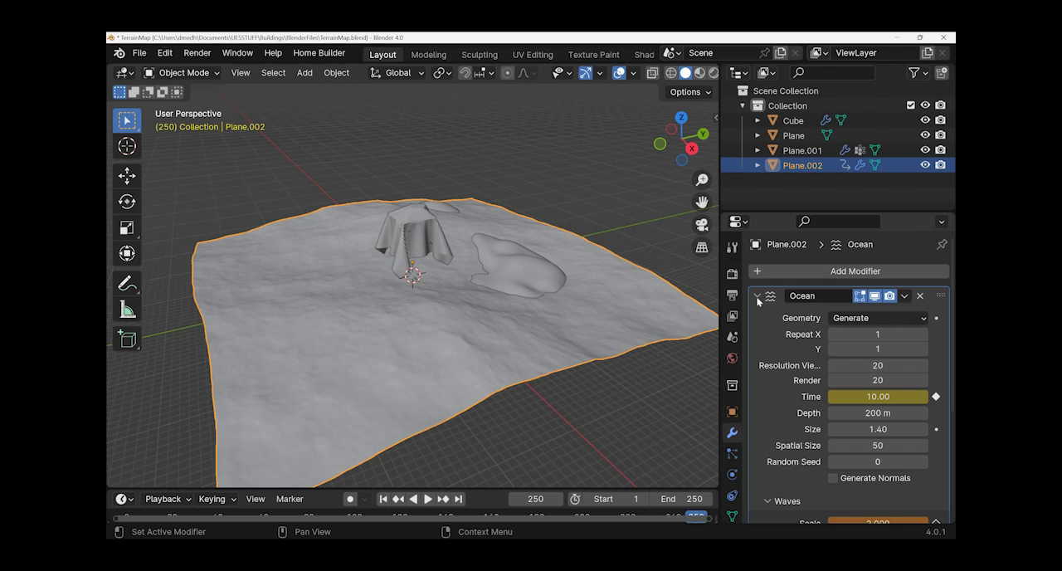
Step: Duplicate the Ocean modifier and set the copy Ocean.001 to Displace geometry
left_click(756, 295)
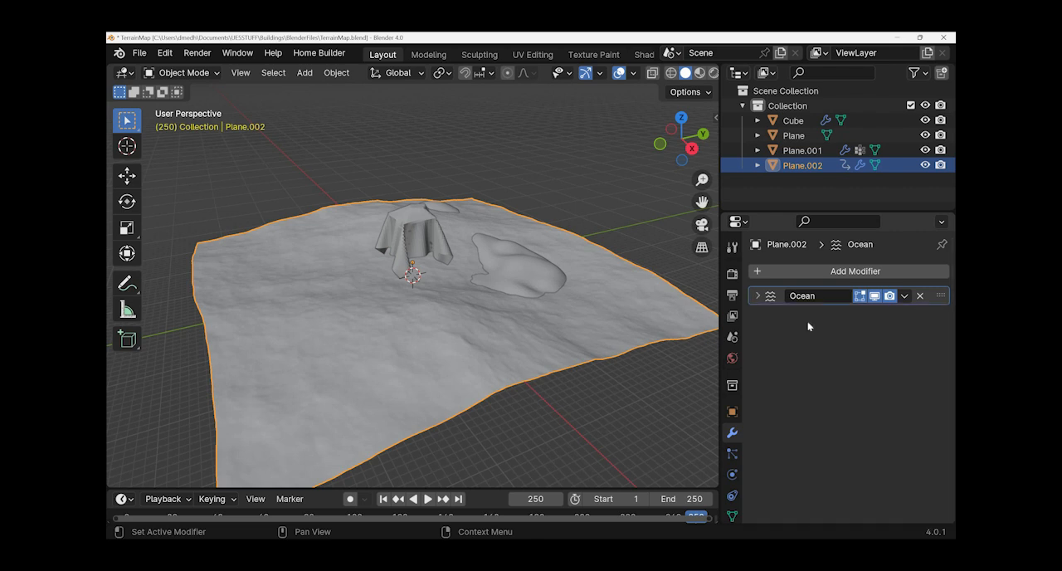
mouse_move(908, 304)
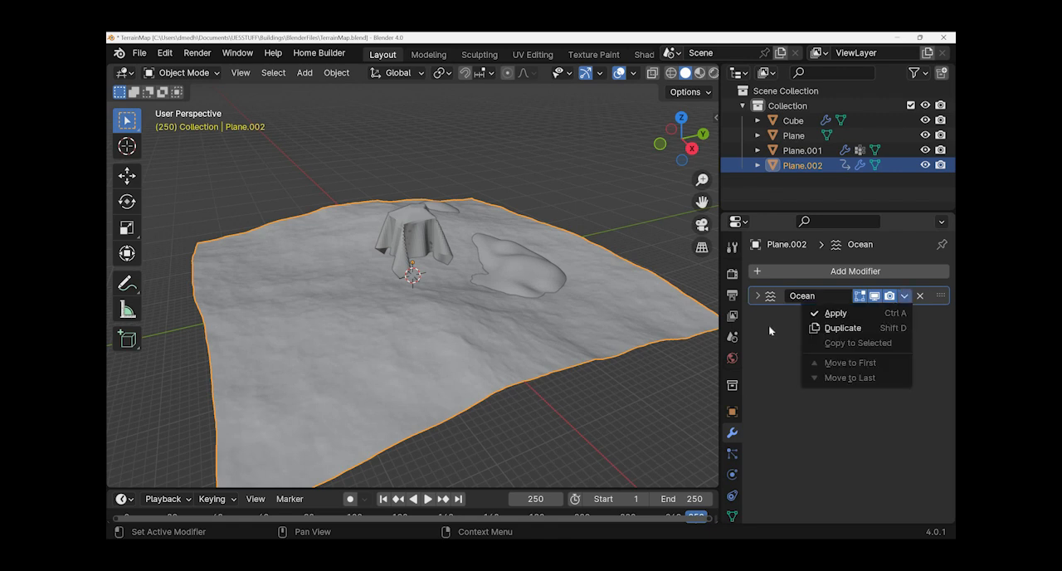
left_click(842, 327)
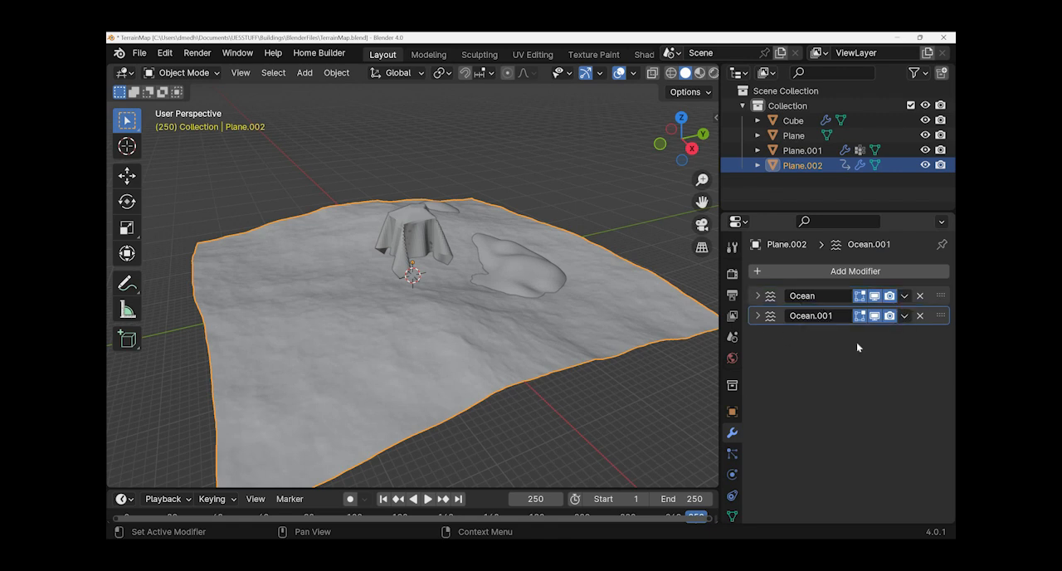
left_click(757, 315)
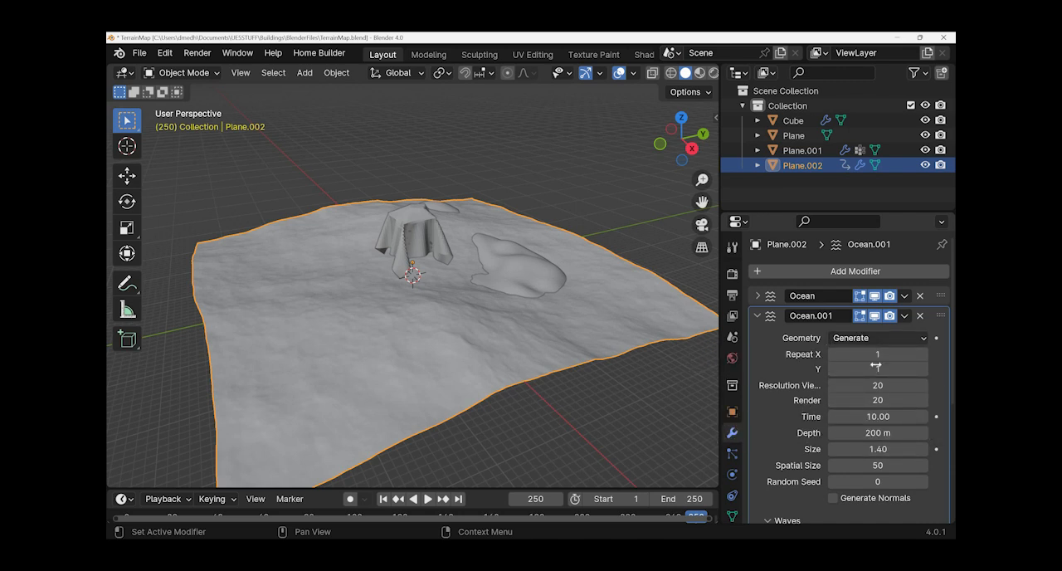
left_click(878, 339)
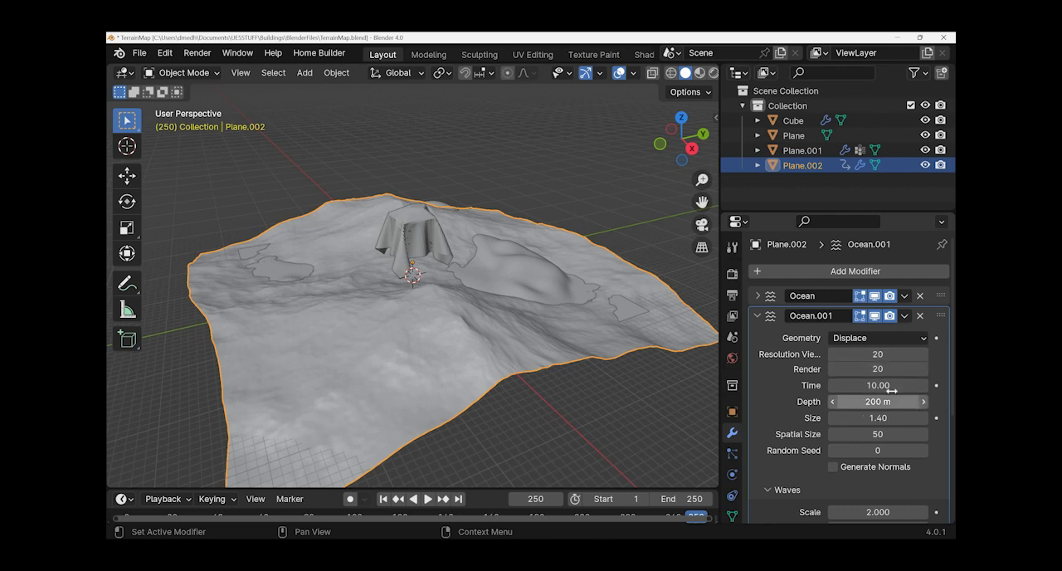
mouse_move(876, 385)
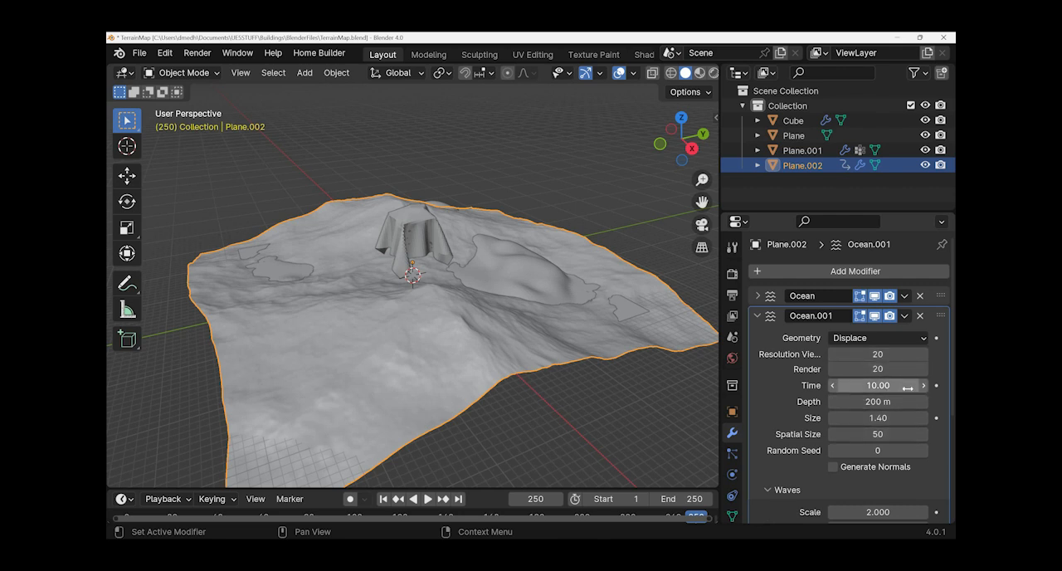
mouse_move(876, 385)
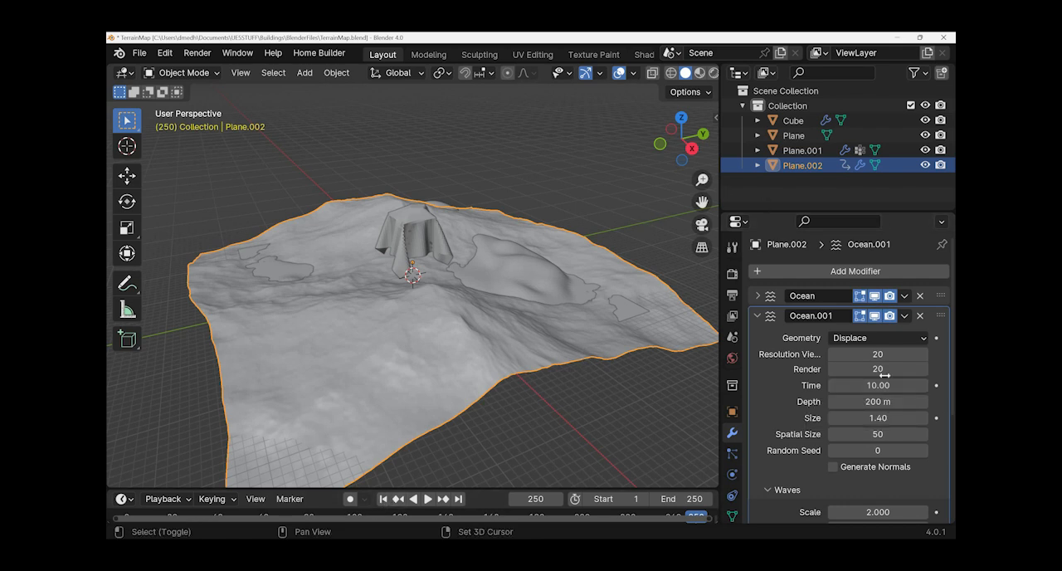
Step: Keyframe Ocean.001's Time so it reaches 20.00 at frame 250
left_click(384, 498)
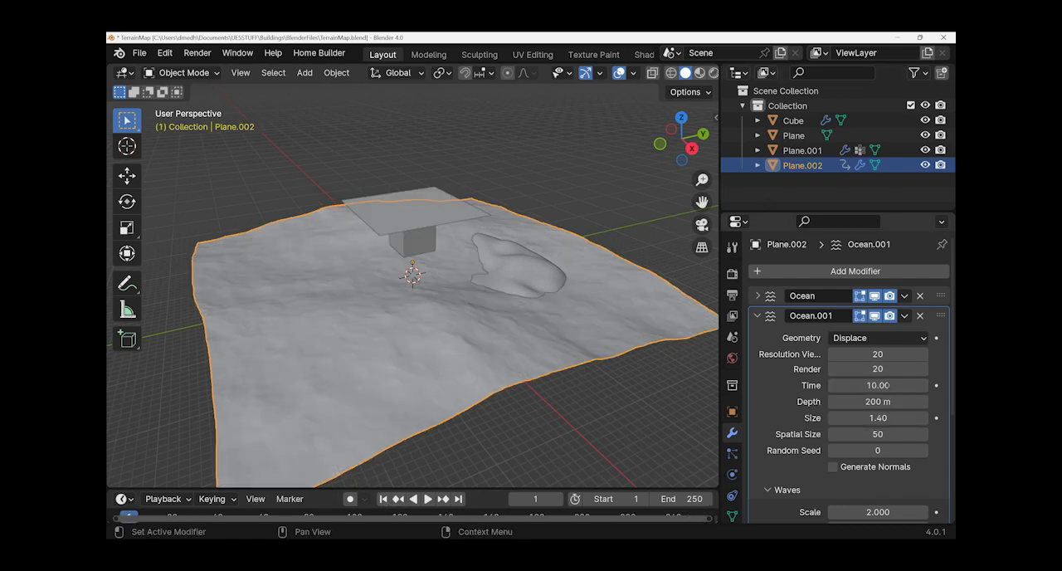
double_click(876, 385)
type("20")
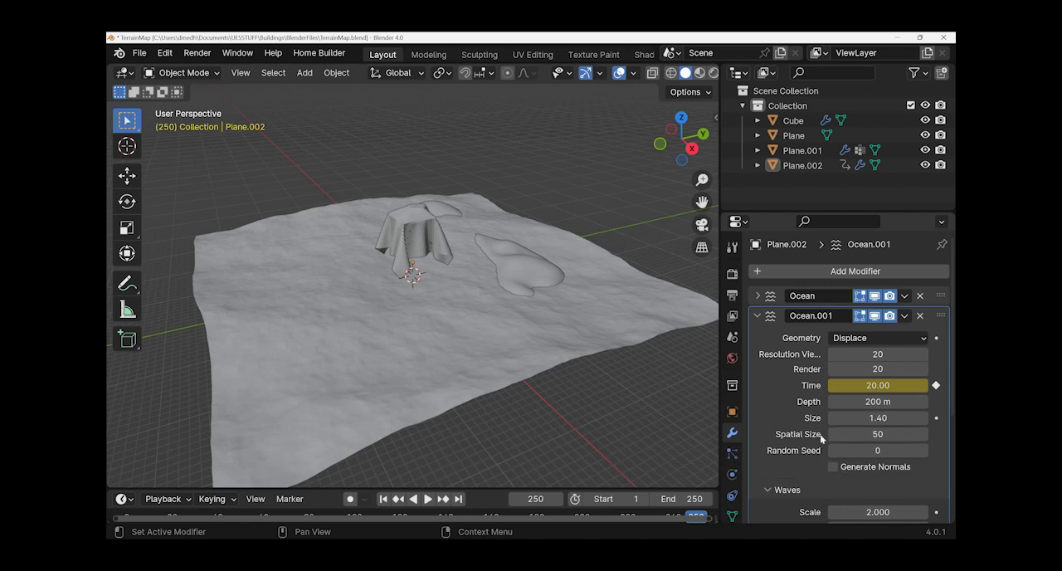
scroll("down", 3)
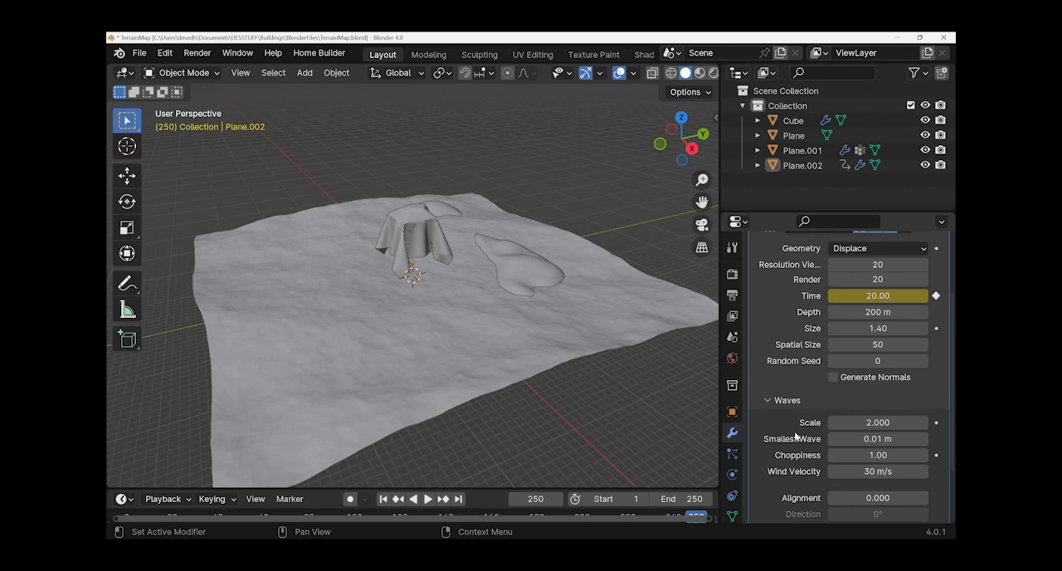
mouse_move(876, 421)
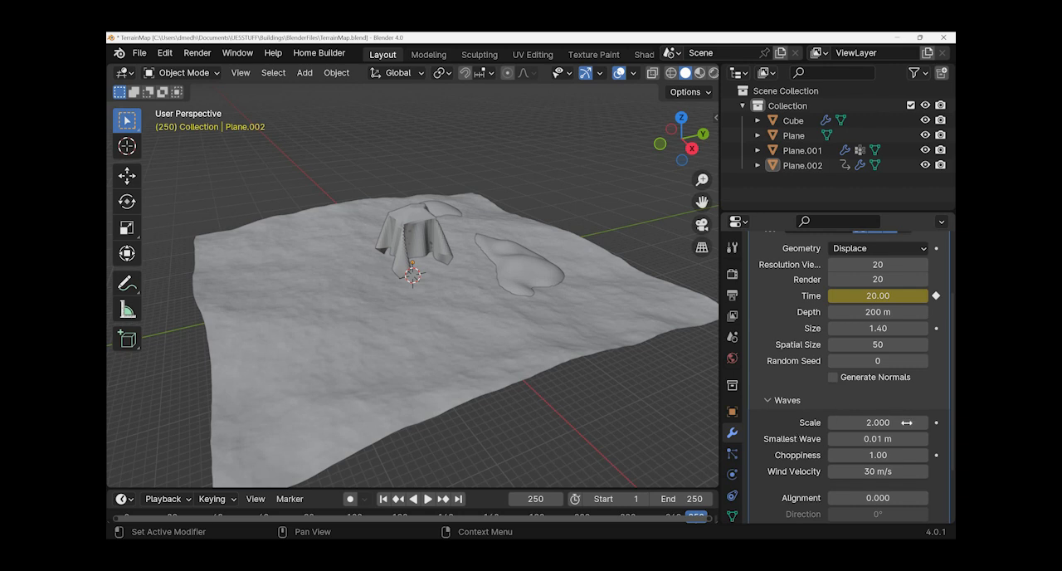
Step: Lower Ocean.001's wave scale to a small value so the surface only ripples gently
left_click(384, 498)
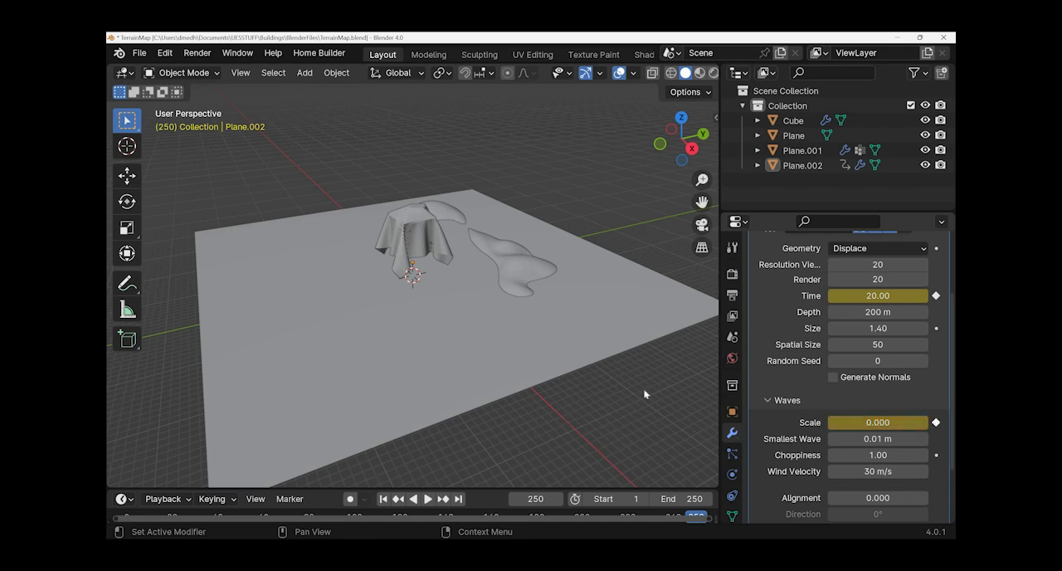
left_click_drag(415, 332, 414, 290)
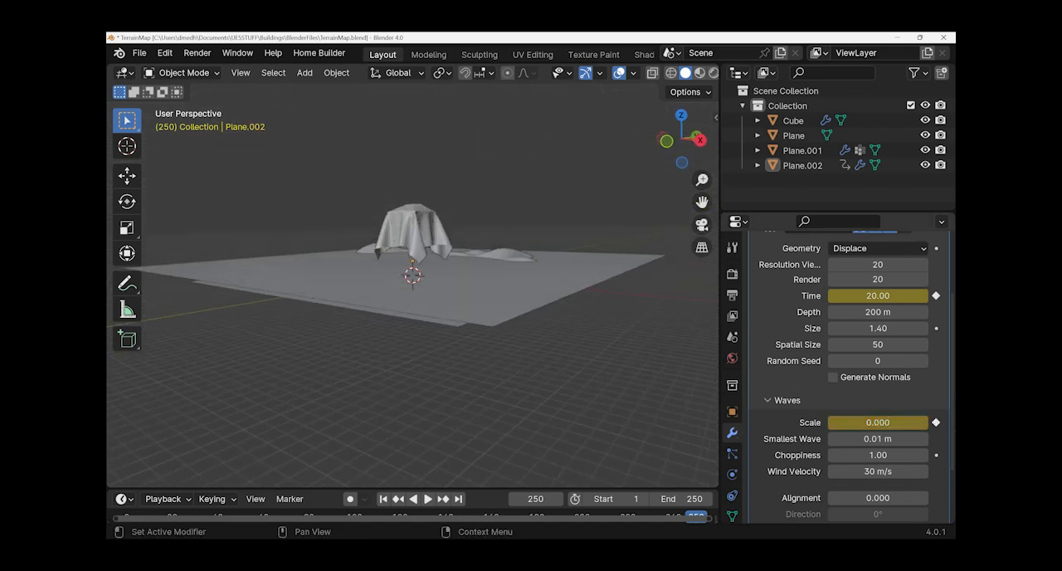
double_click(876, 422)
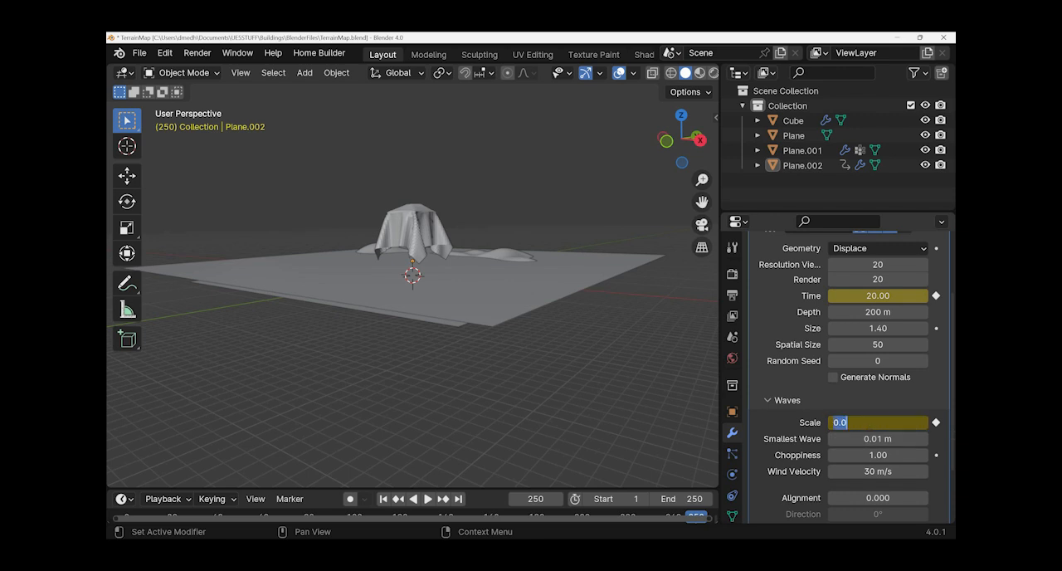
mouse_move(953, 440)
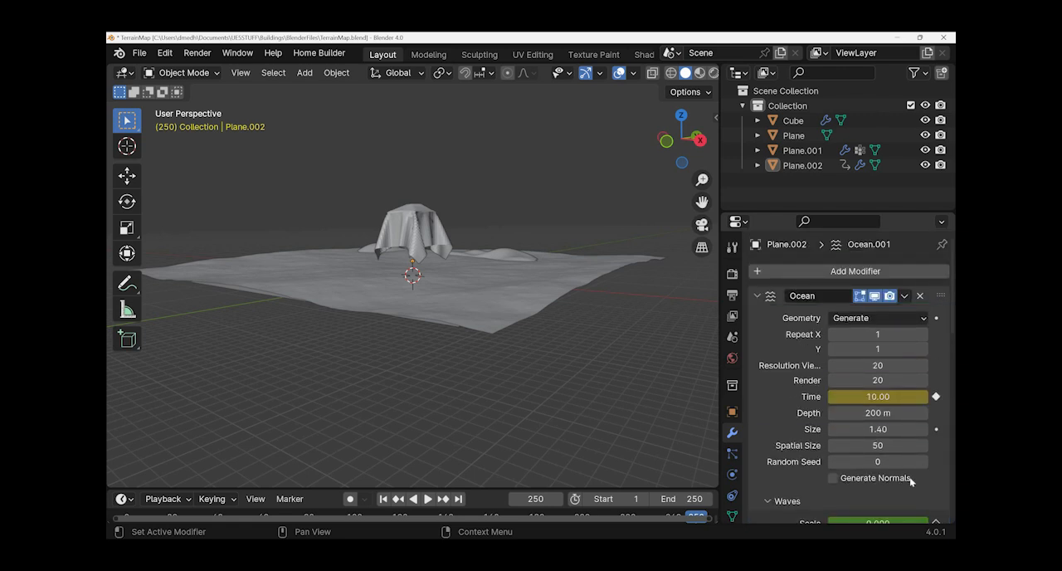
scroll("down", 3)
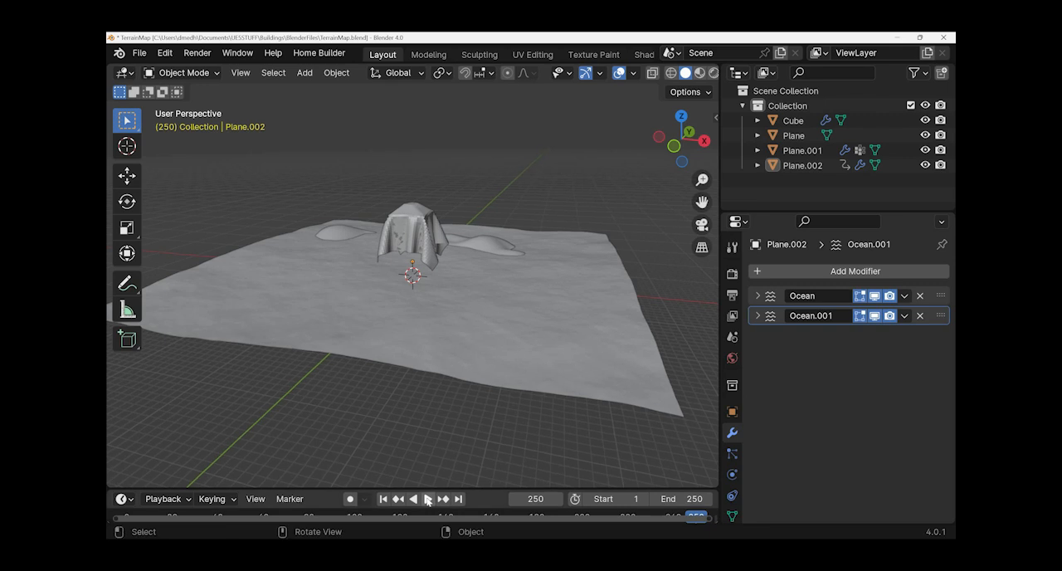
Step: Play the animation to preview the moving ocean surface, then pause it
left_click(424, 498)
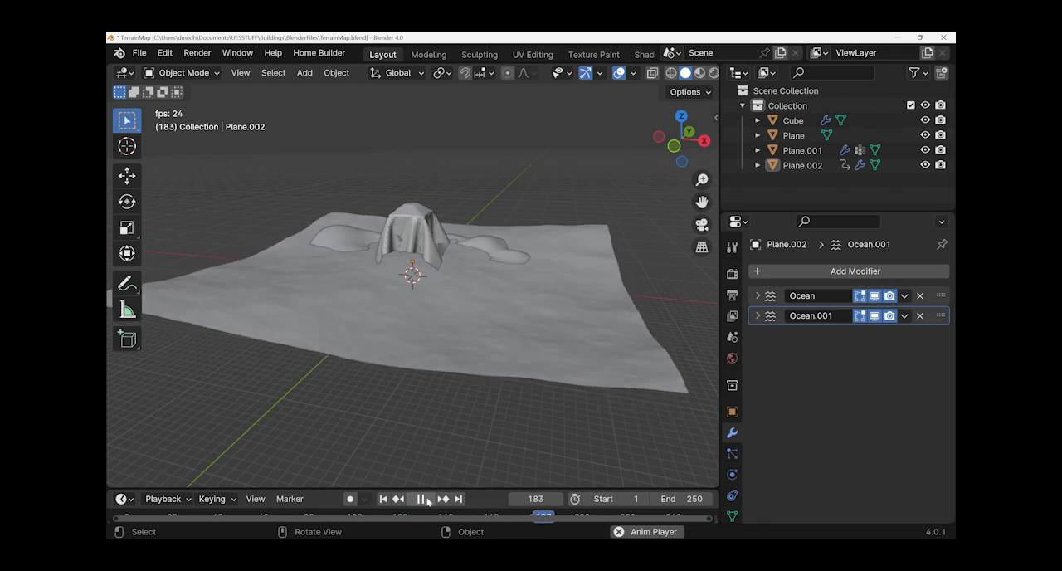
left_click(421, 498)
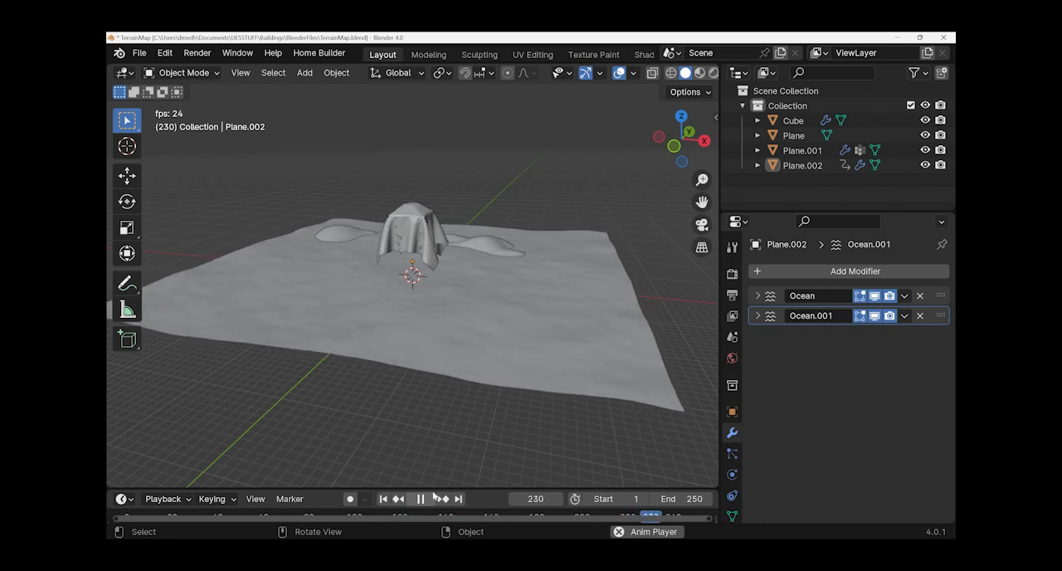
left_click(418, 498)
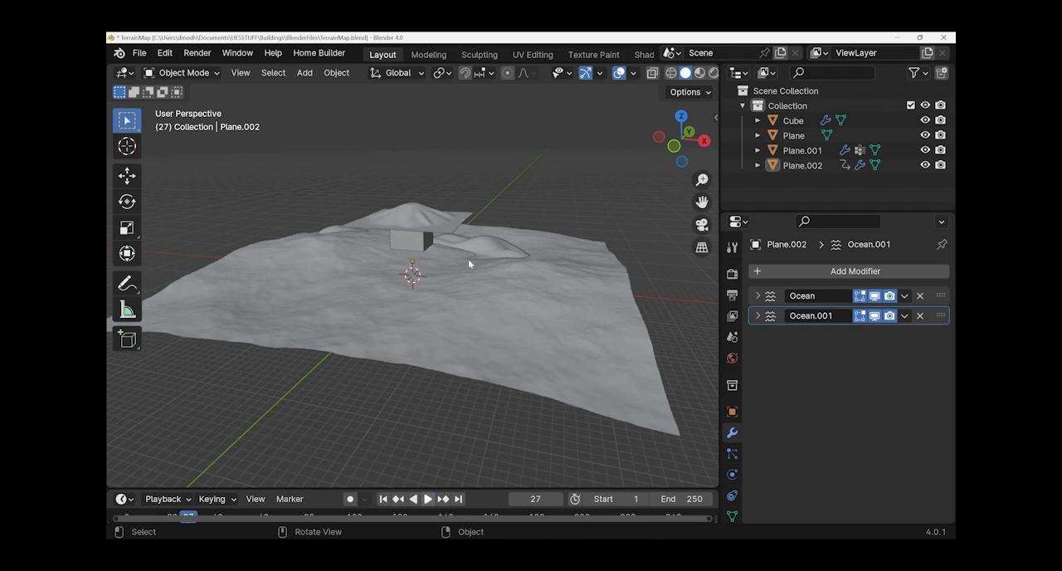
mouse_move(206, 249)
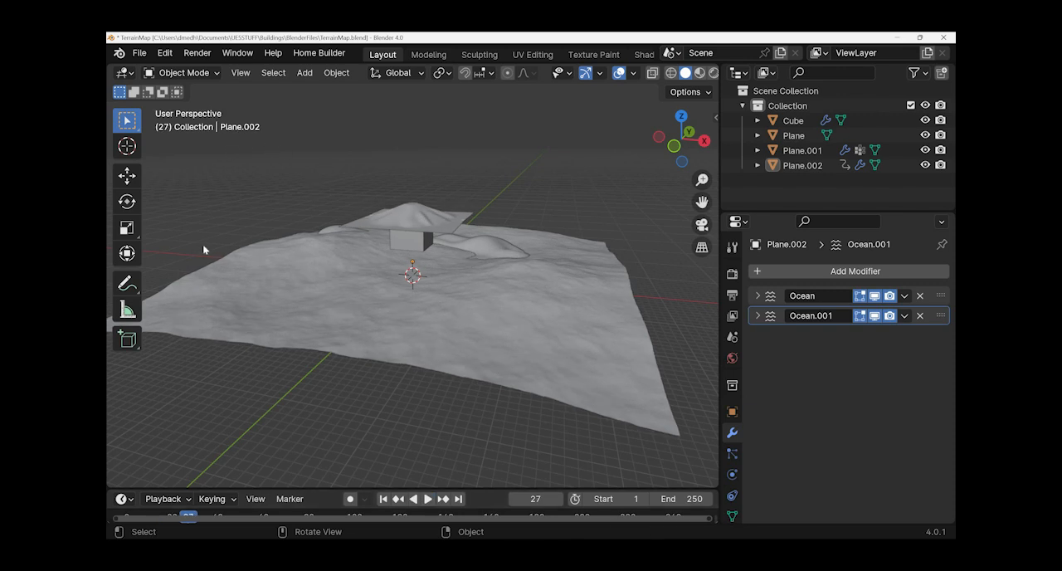
mouse_move(124, 75)
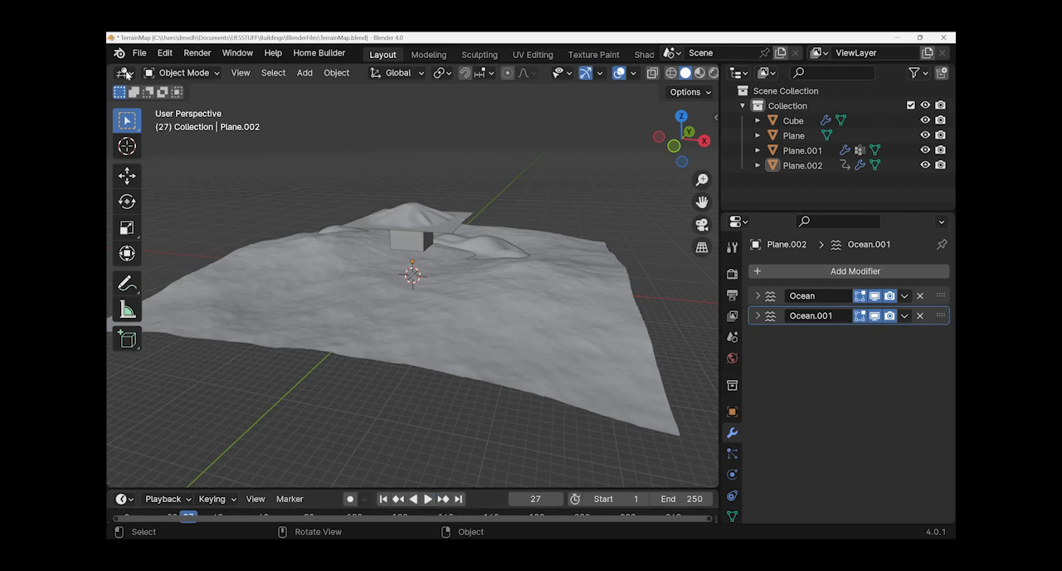
mouse_move(123, 73)
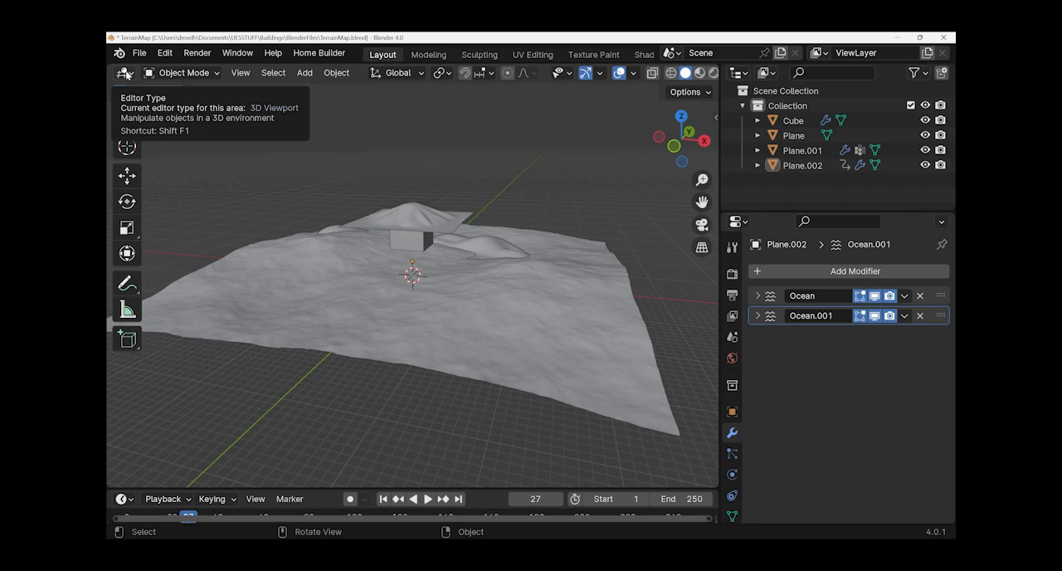
mouse_move(203, 144)
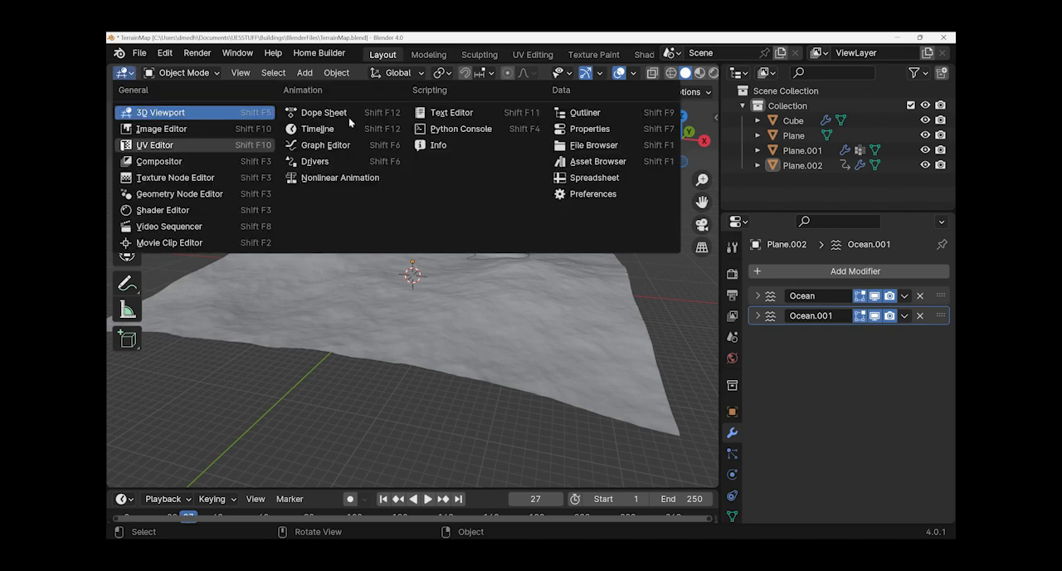
mouse_move(347, 151)
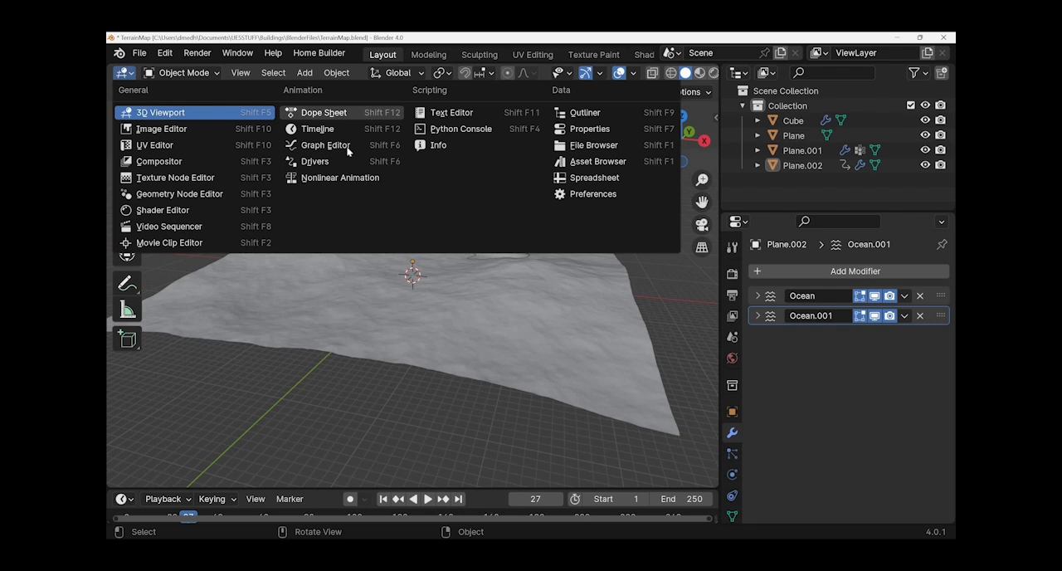
mouse_move(415, 241)
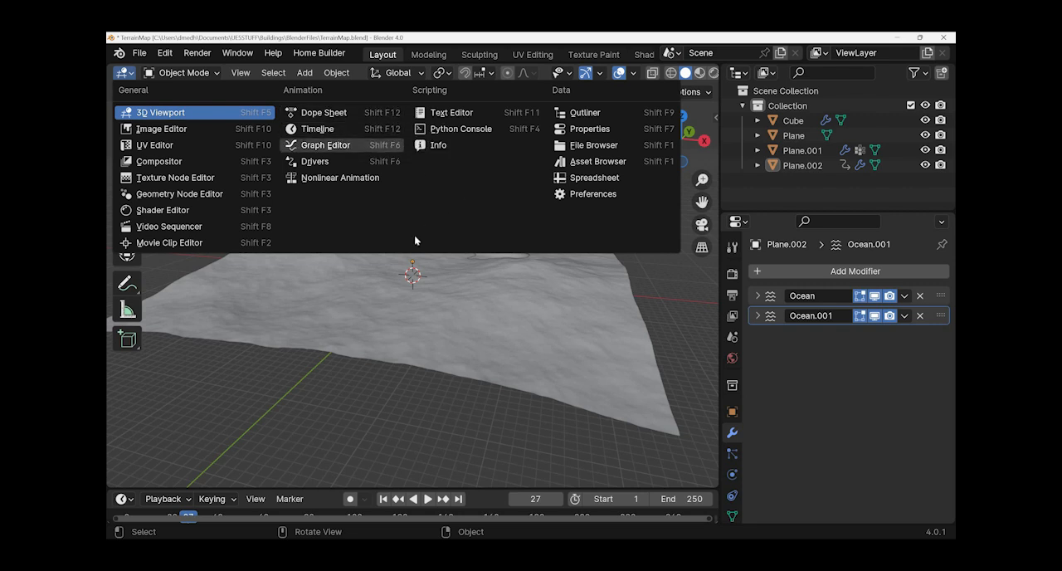
Step: Switch the area to the Graph Editor showing Plane.002's Ocean time and wave scale curves
left_click(322, 144)
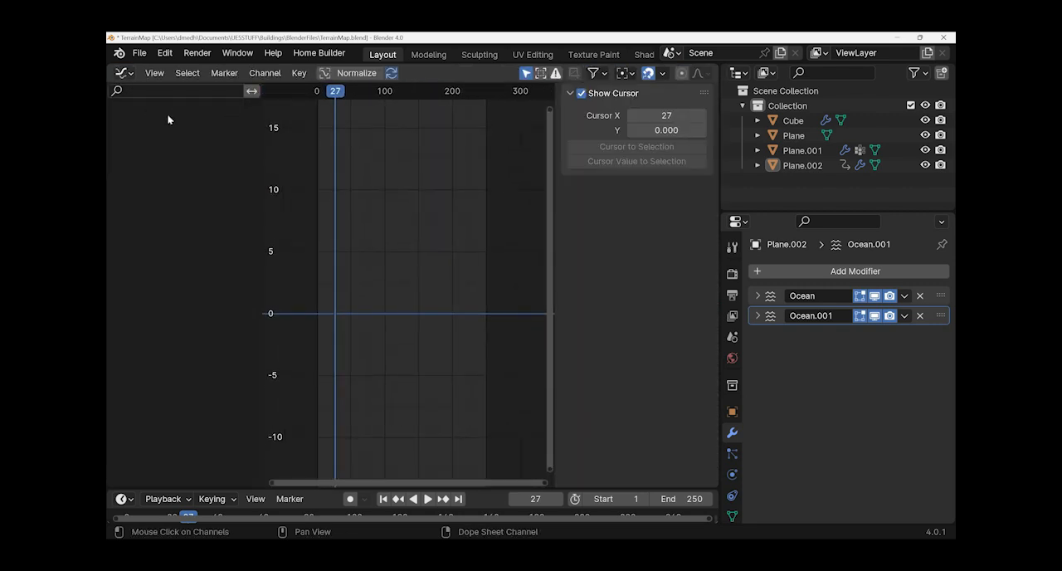
left_click(123, 73)
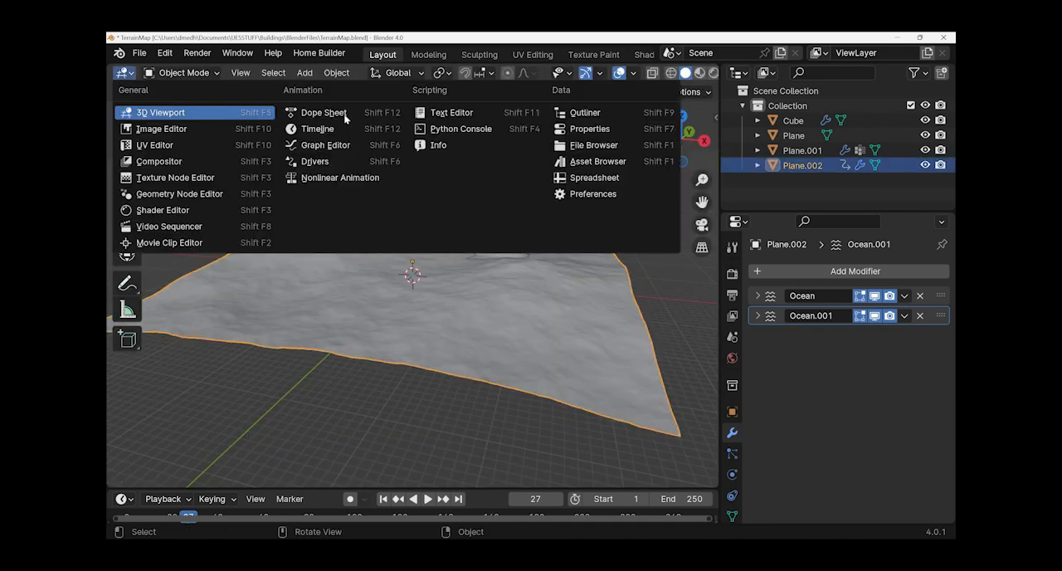
mouse_move(324, 113)
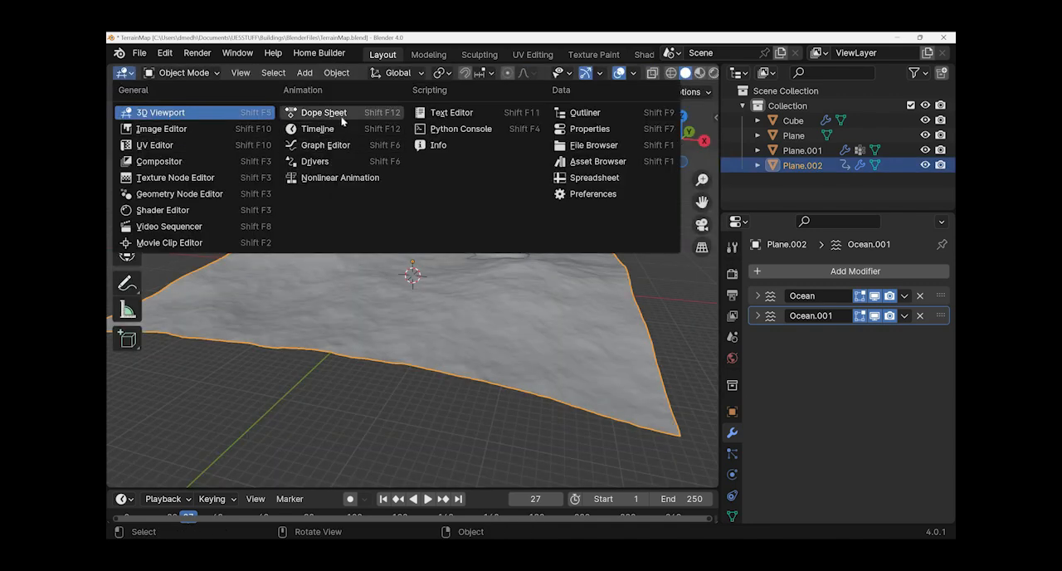
mouse_move(347, 242)
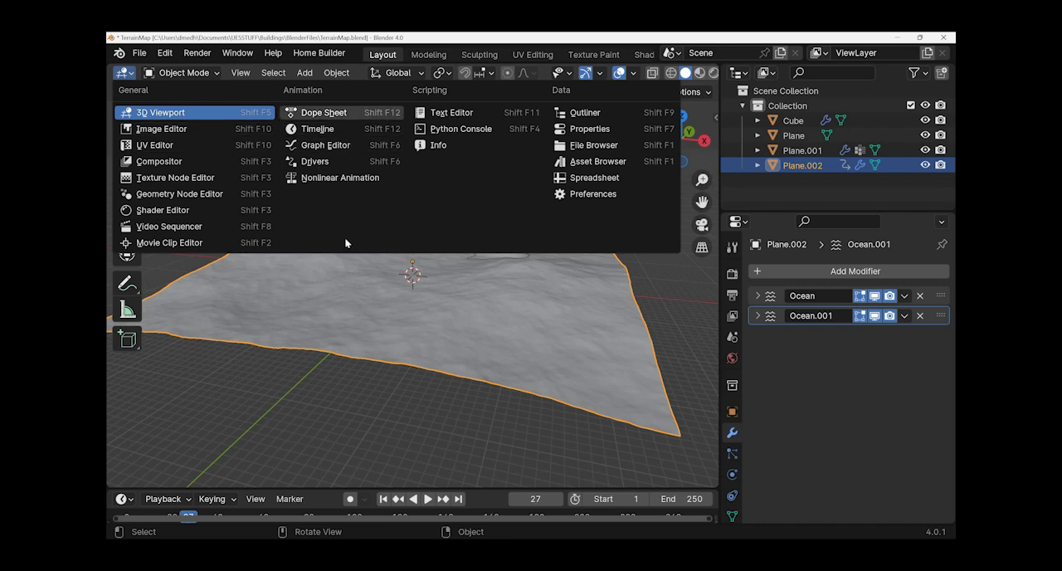
left_click(321, 144)
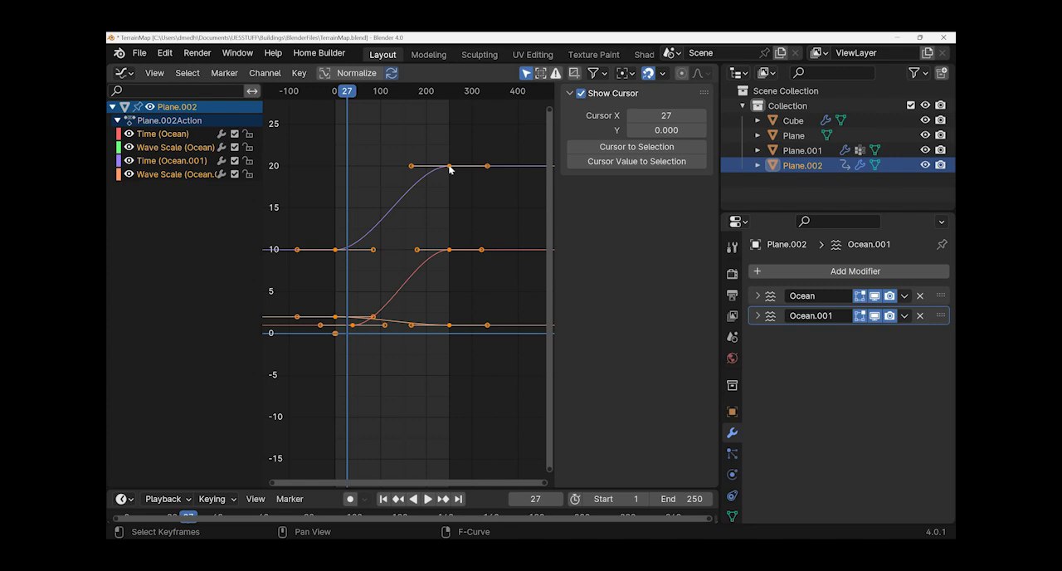
Step: Set the ocean animation curves to Linear interpolation mode
right_click(448, 169)
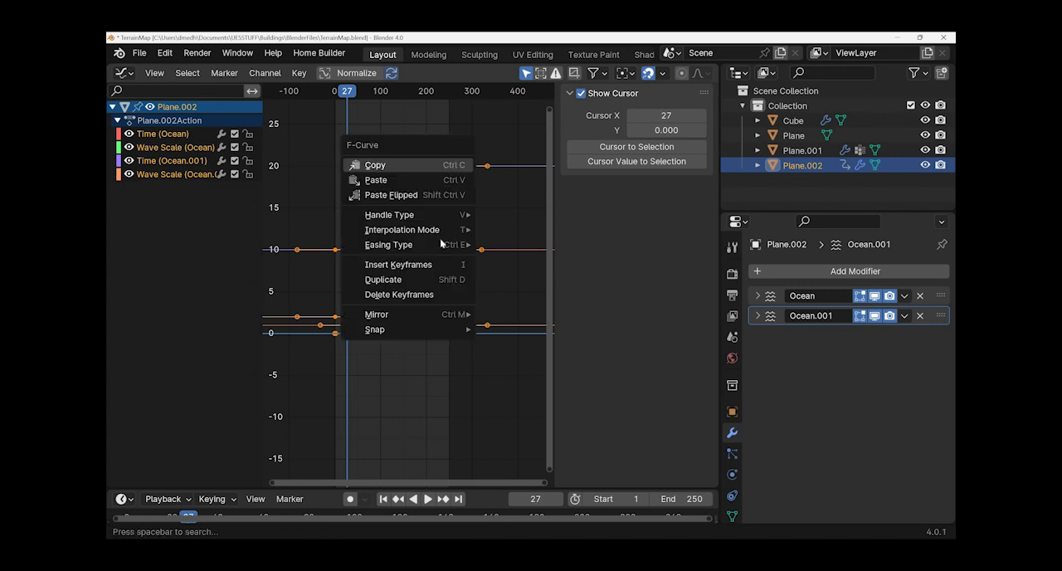
mouse_move(535, 270)
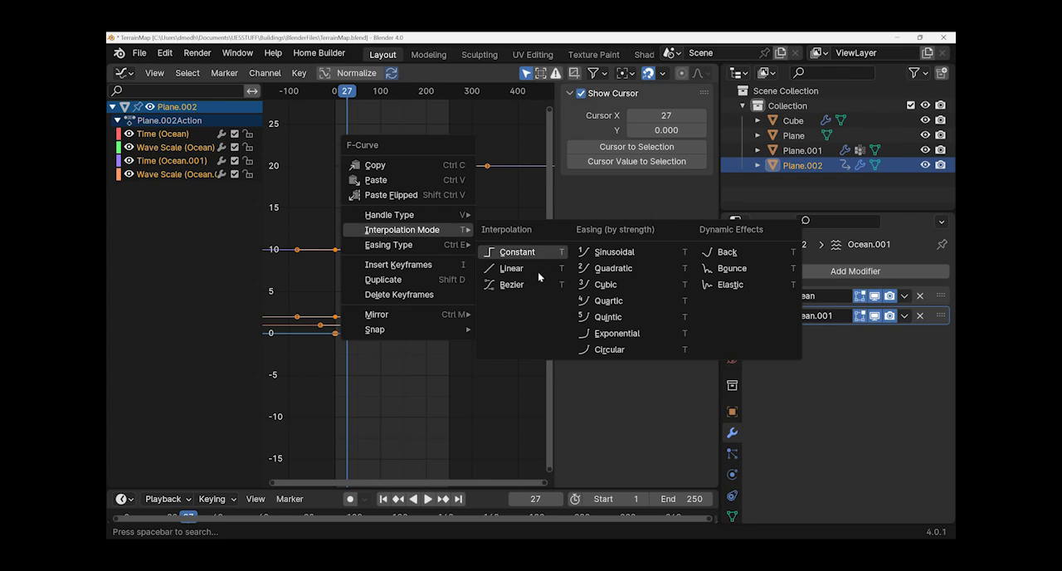
mouse_move(511, 267)
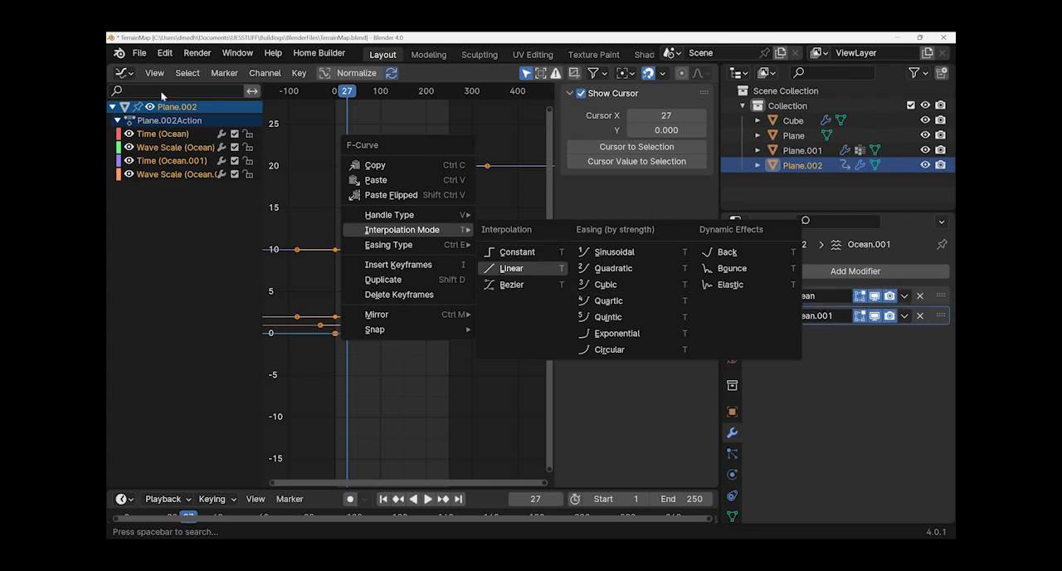
left_click(511, 268)
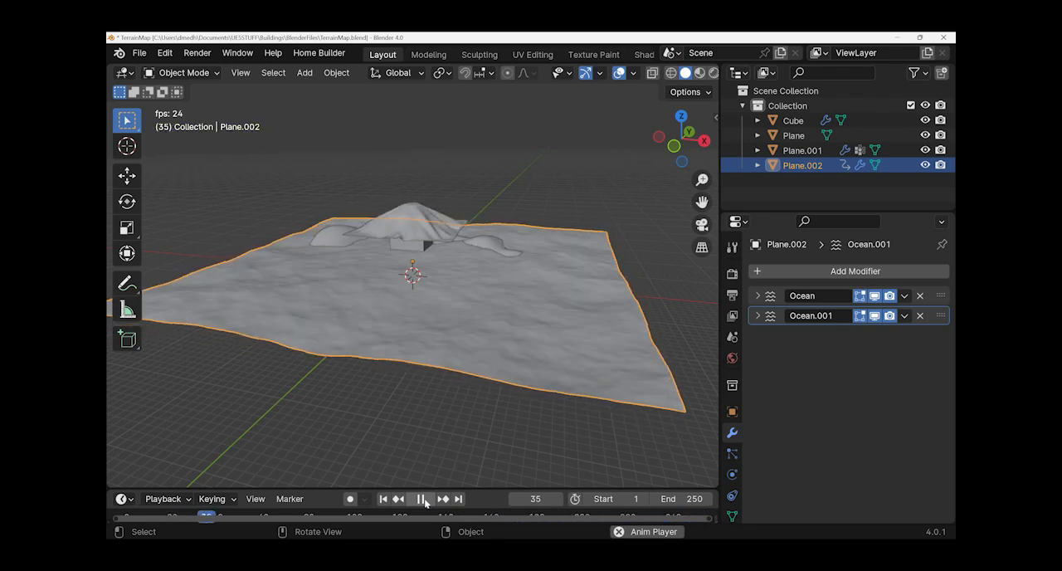
Step: Play the ocean animation to watch the waves, then stop playback around frame 27
left_click(421, 498)
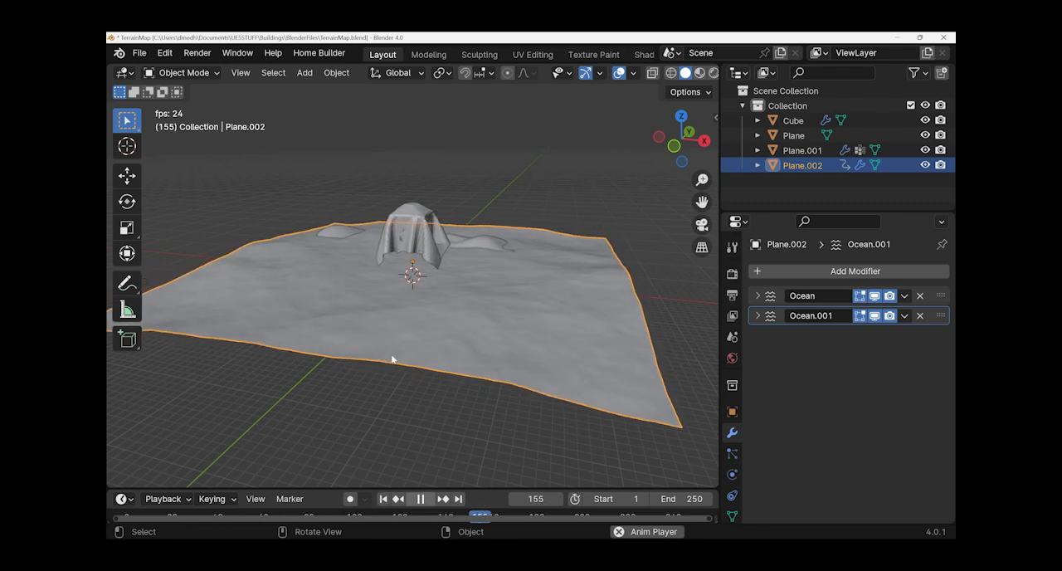
right_click(314, 322)
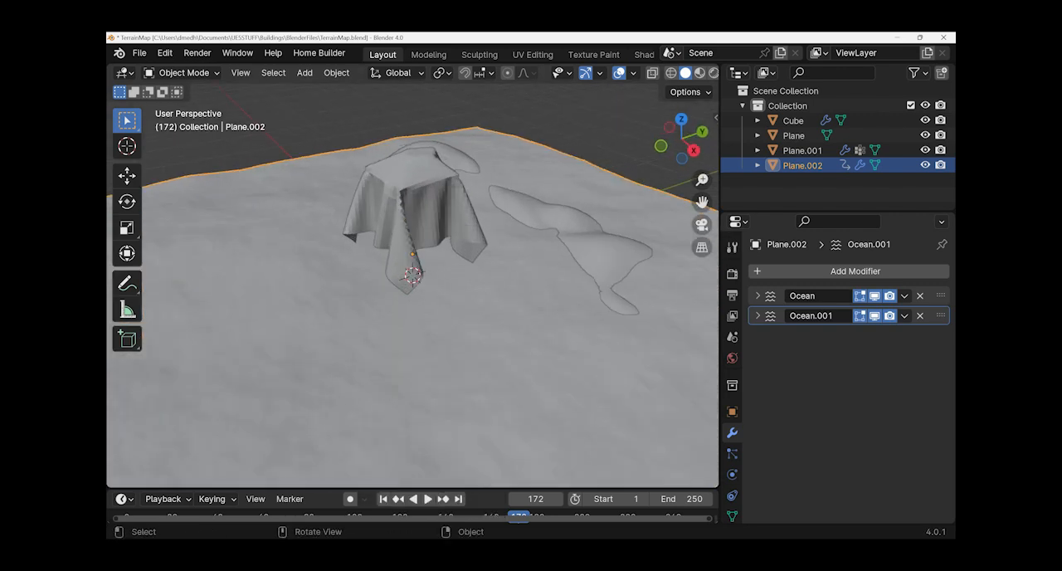
key("s")
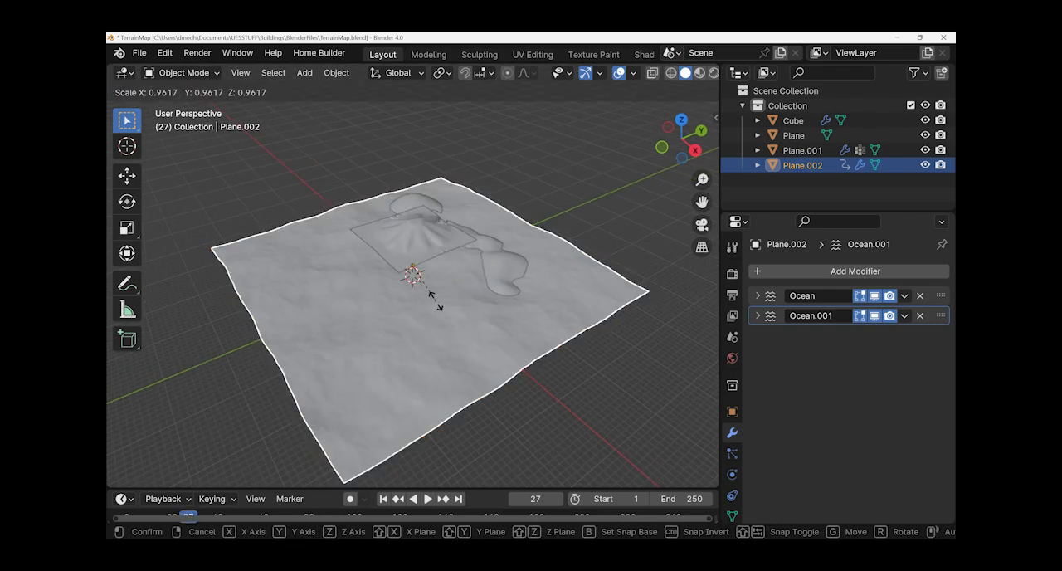
mouse_move(415, 269)
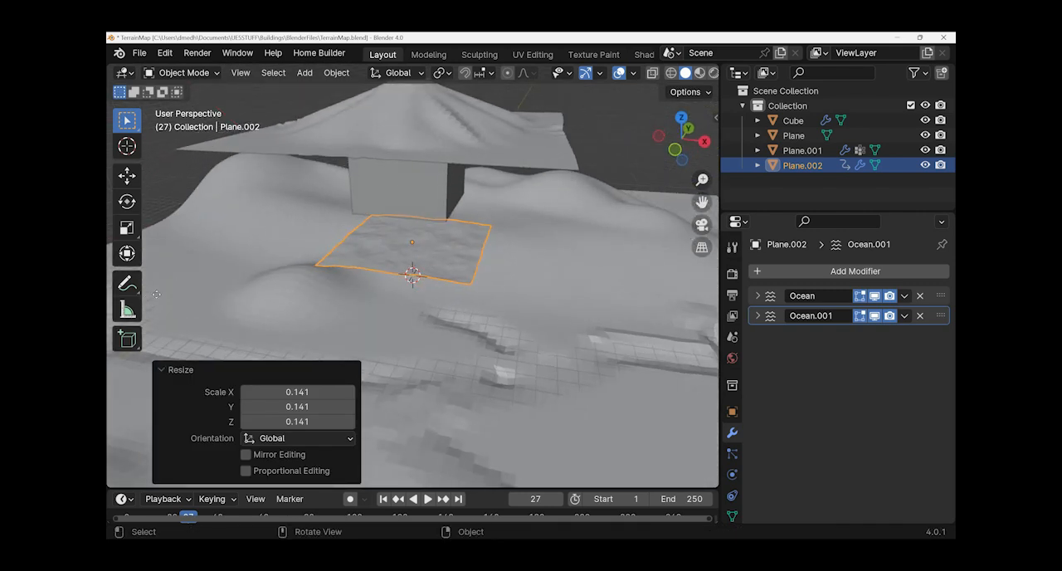
Step: Move the shrunken ocean plane over the pond and lower it into the hollow
key("g")
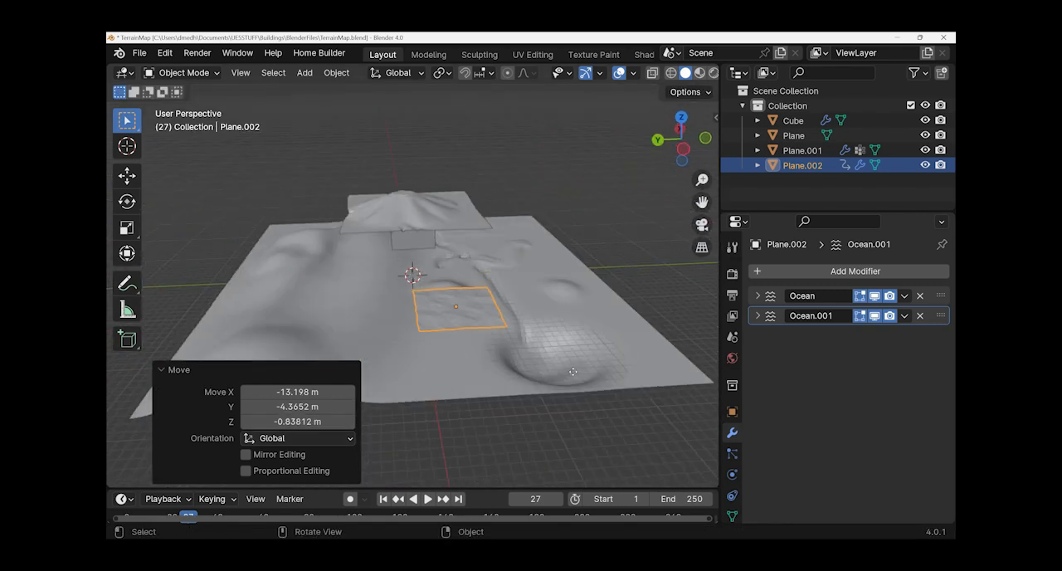
left_click_drag(455, 303, 564, 362)
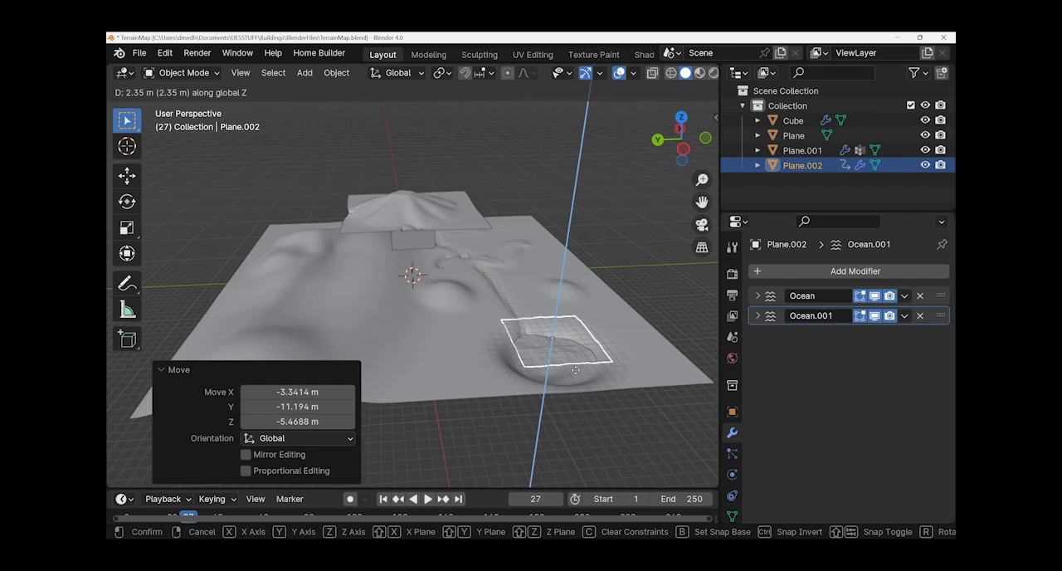
mouse_move(547, 345)
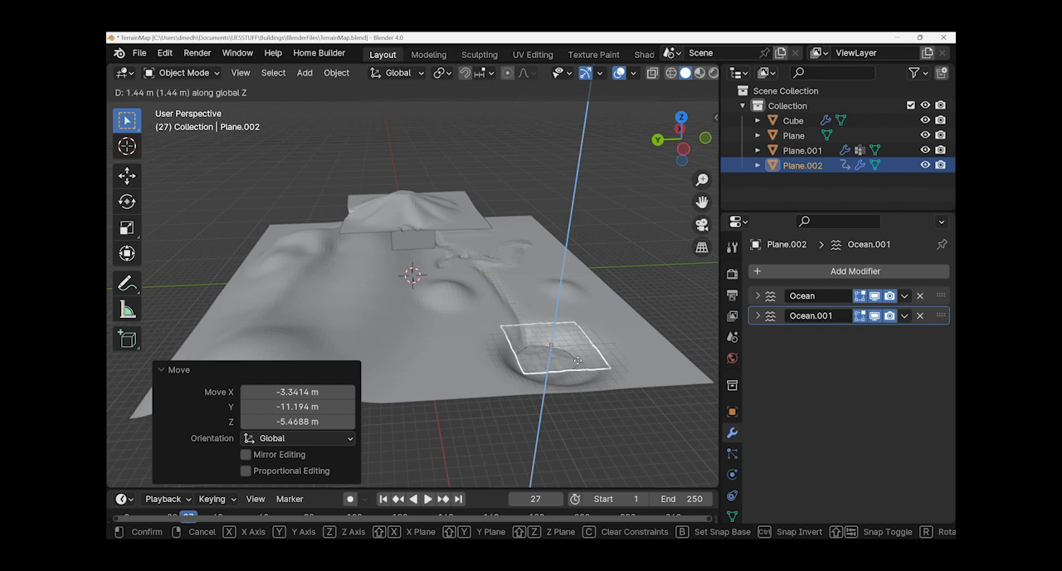
mouse_move(414, 455)
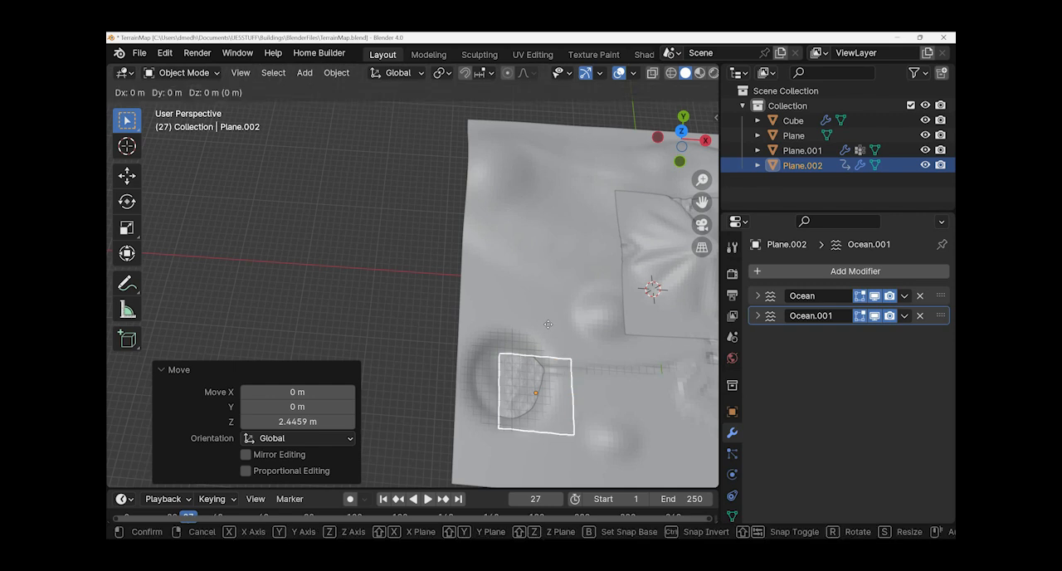
key("y")
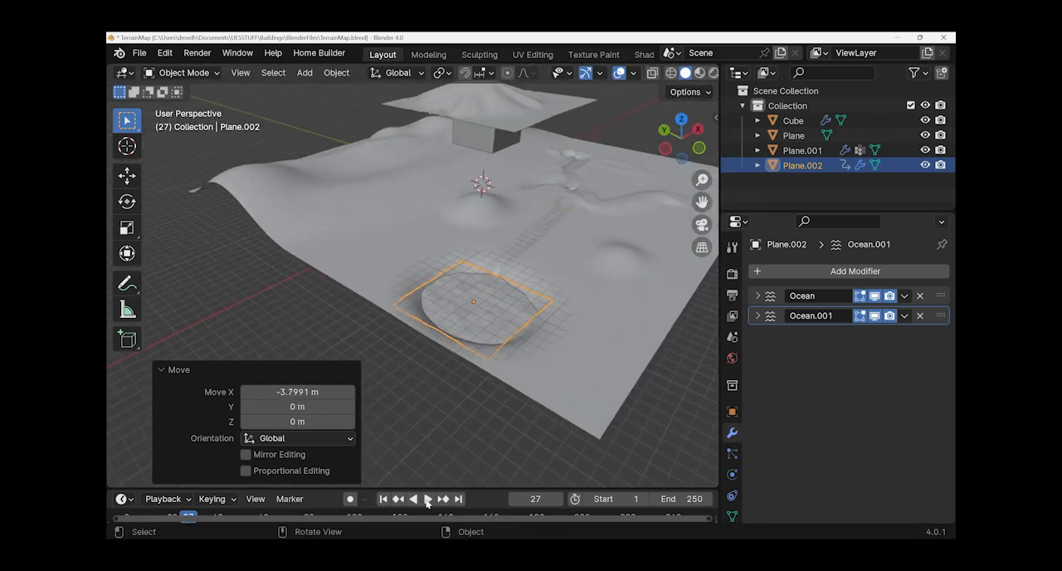
Step: Check the water in playback, then nudge and scale the plane up to about 1.53 to fill the pond
left_click(421, 498)
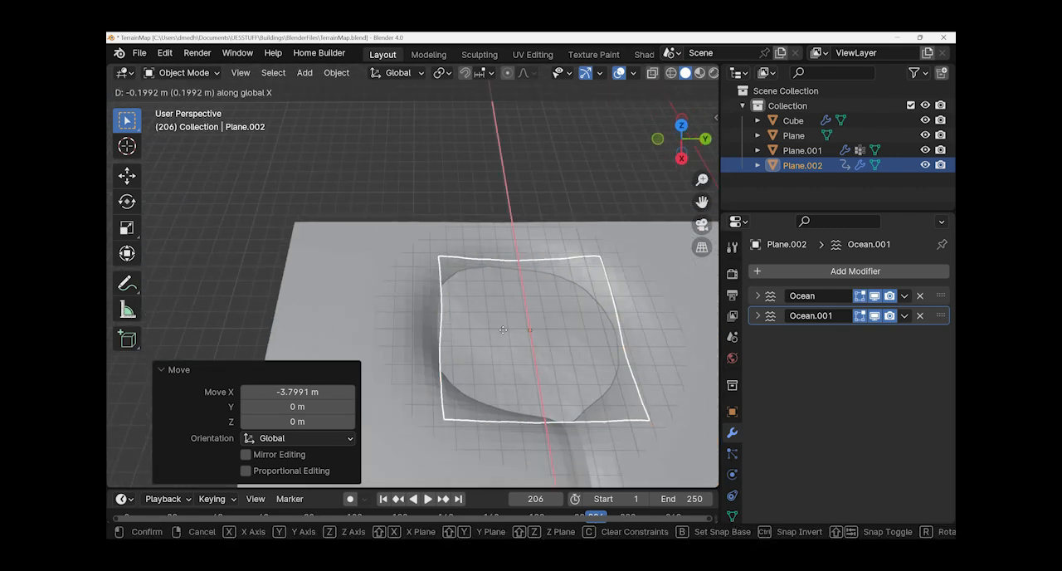
key("y")
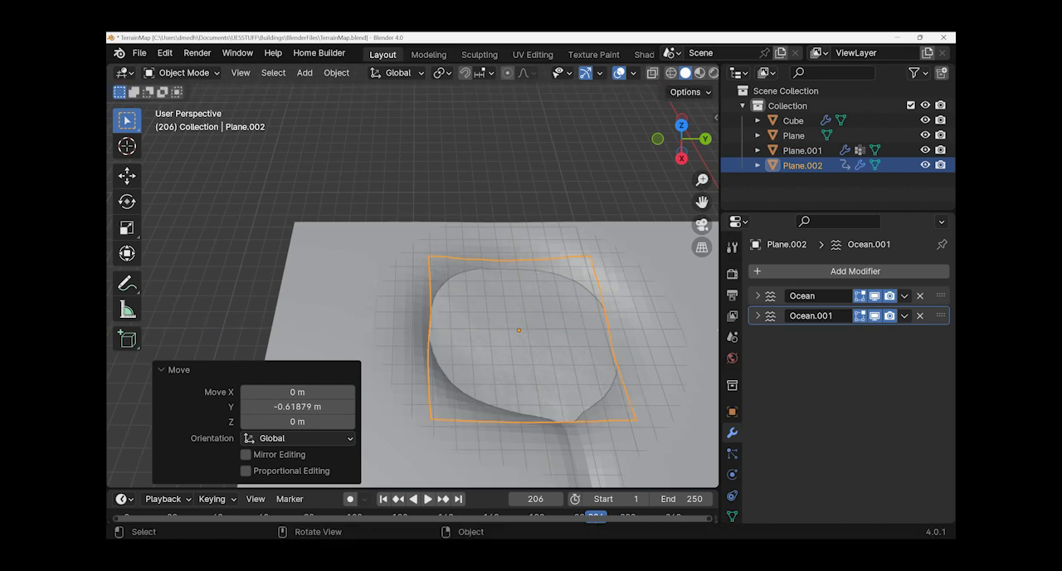
key("s")
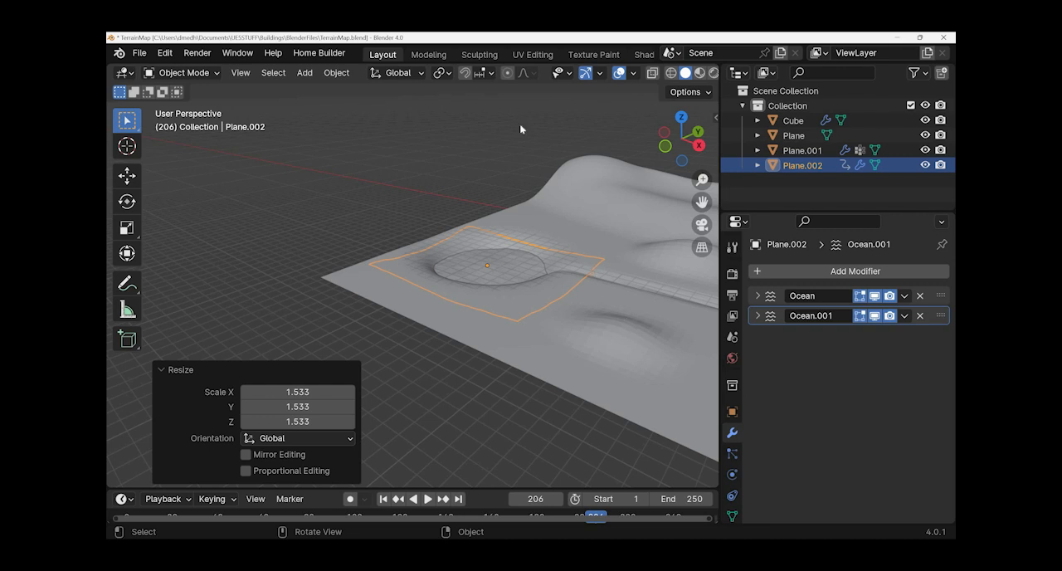
Step: Raise a large rounded dome on the terrain with the Draw brush (radius 197 px, strength 1.0, Add)
left_click(793, 135)
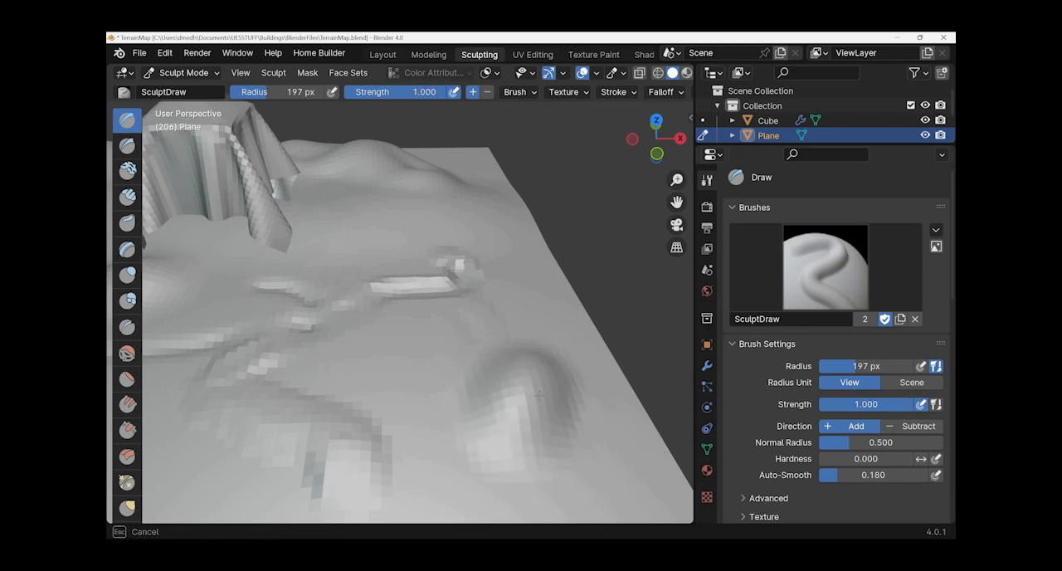
left_click(511, 390)
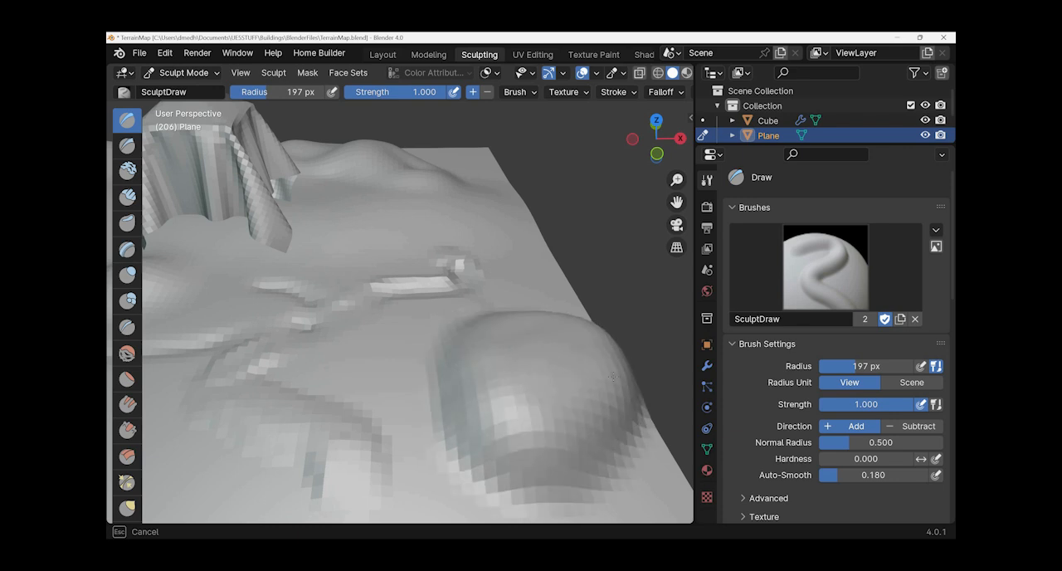
left_click(589, 373)
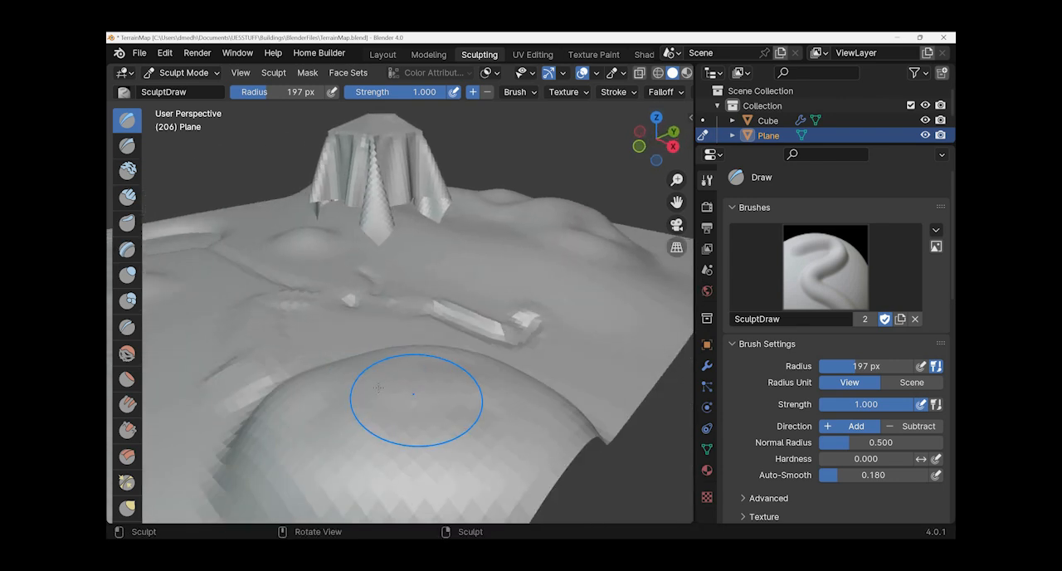
mouse_move(375, 390)
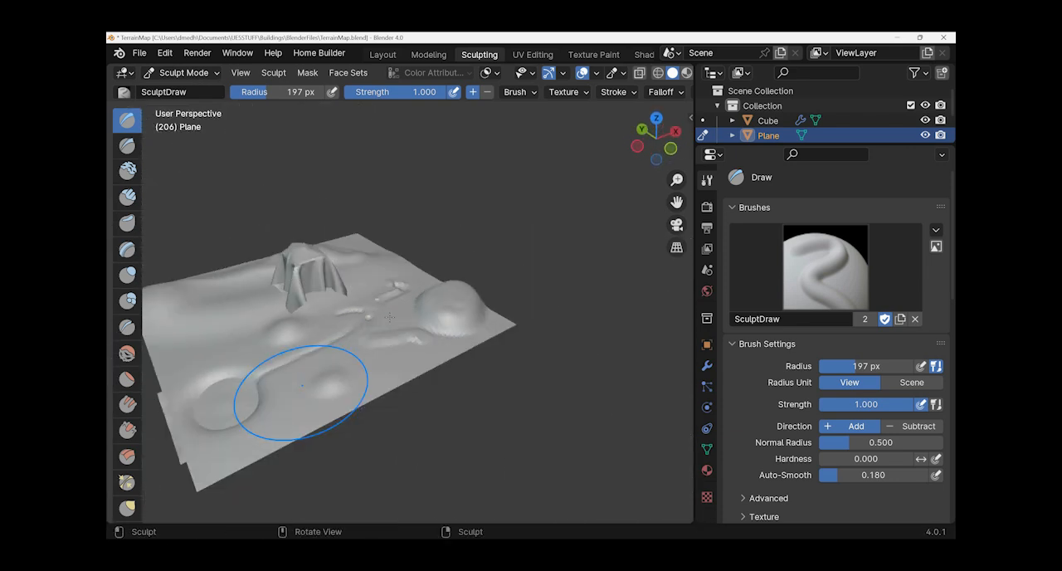
left_click_drag(302, 390, 390, 319)
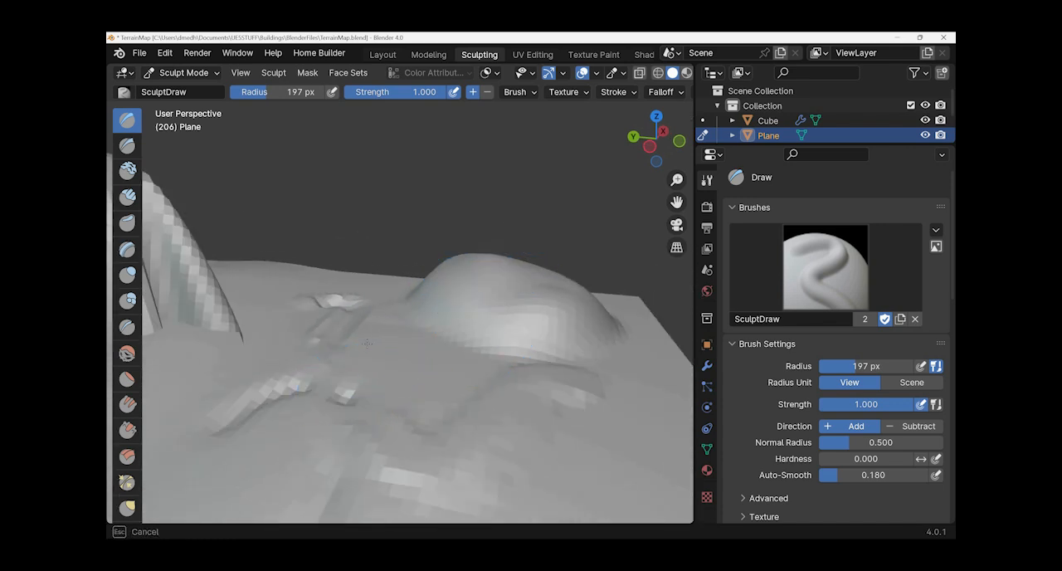
left_click_drag(414, 332, 406, 398)
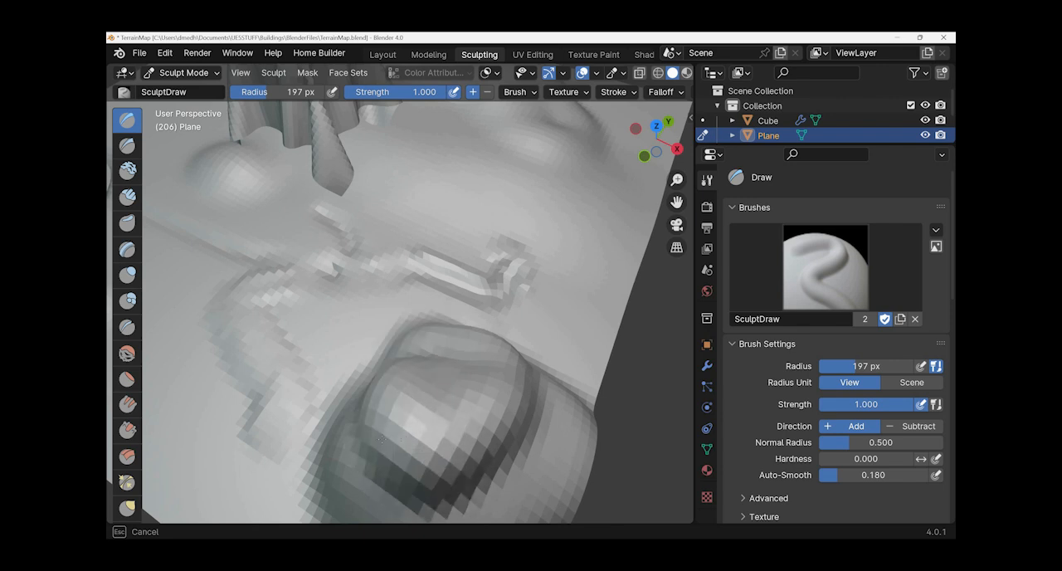
mouse_move(382, 443)
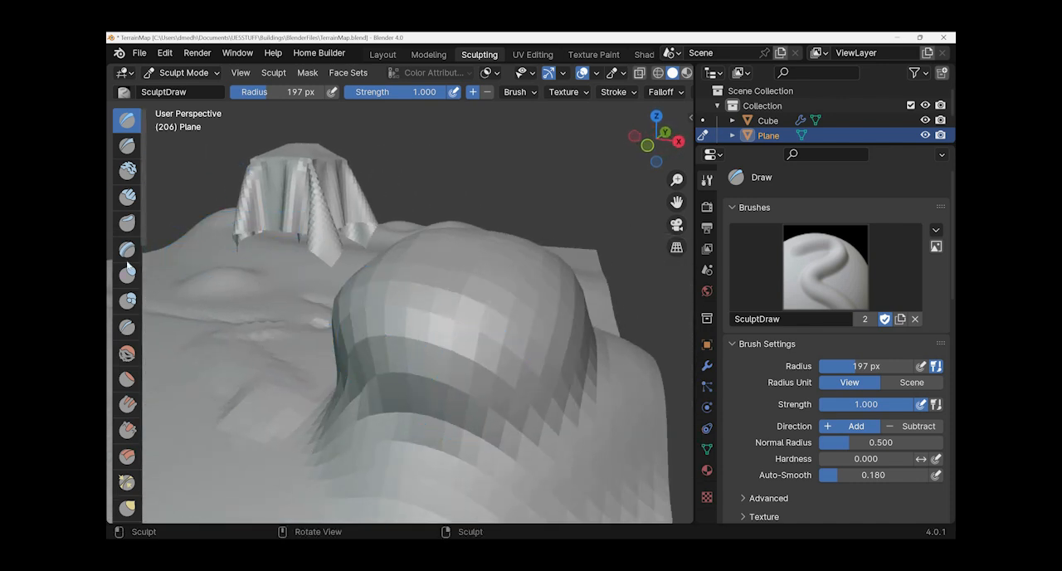
mouse_move(126, 248)
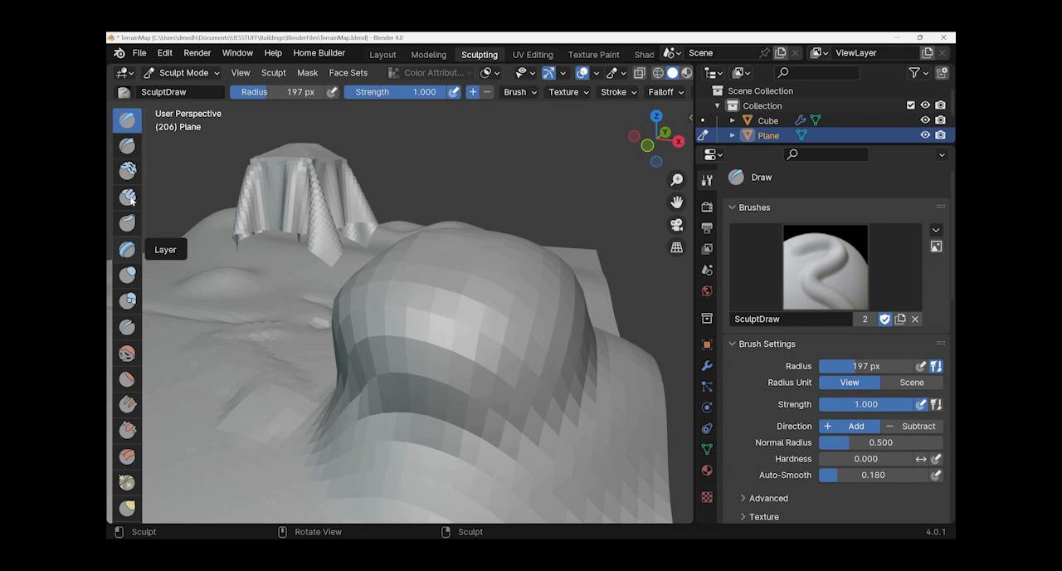
mouse_move(127, 146)
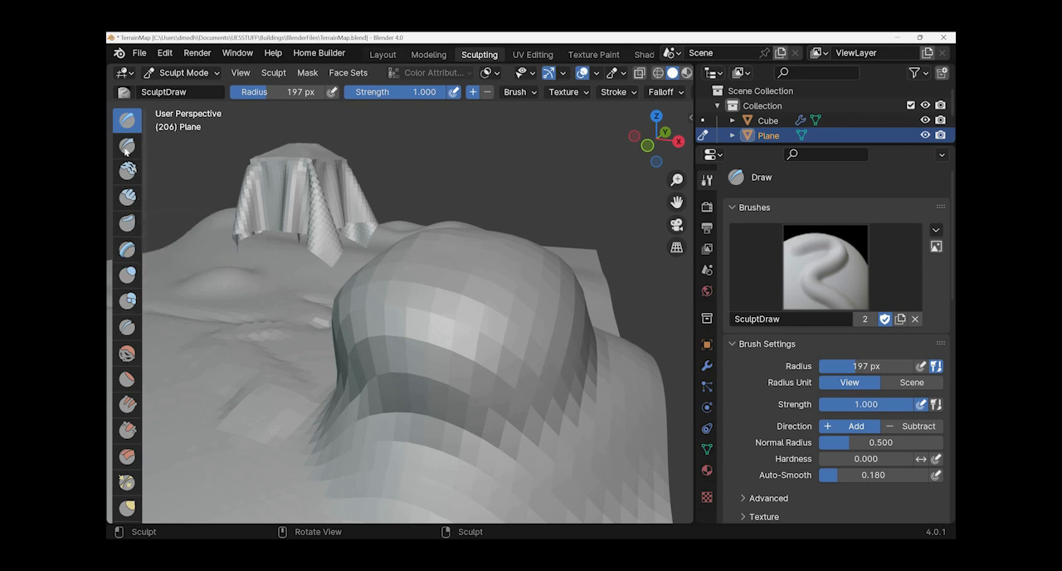
mouse_move(126, 146)
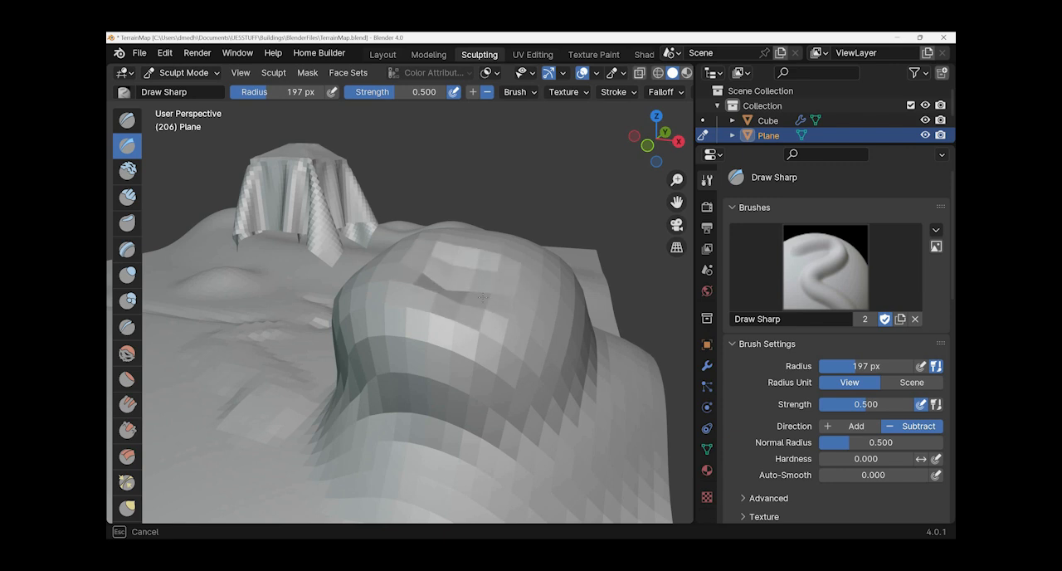
mouse_move(398, 276)
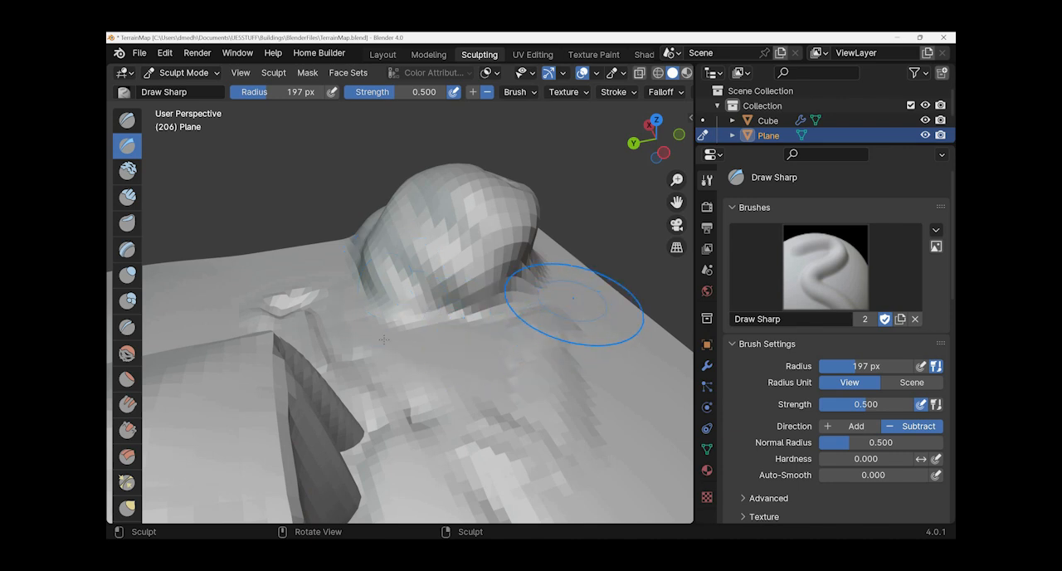
mouse_move(381, 343)
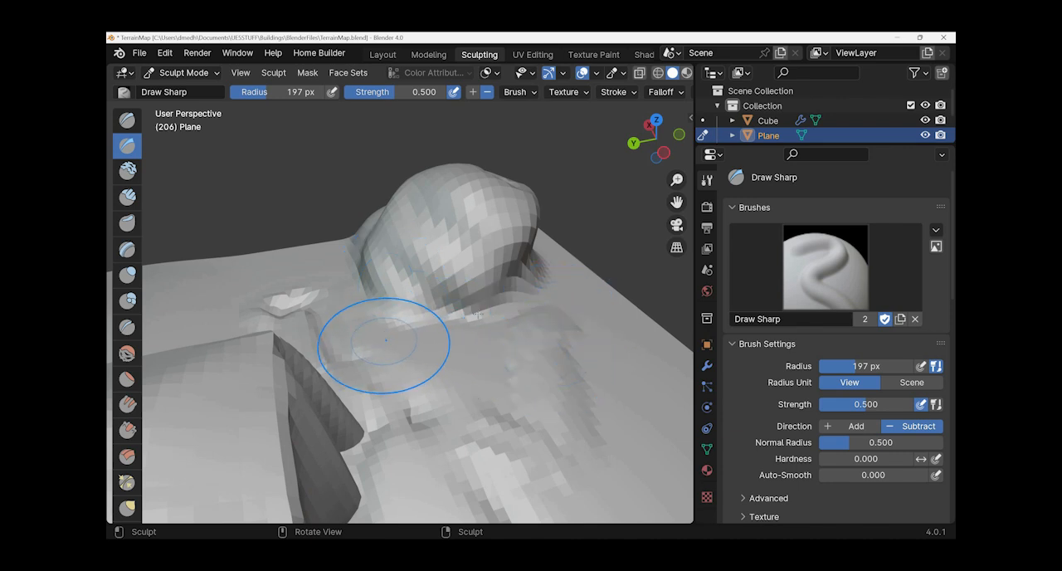
mouse_move(480, 338)
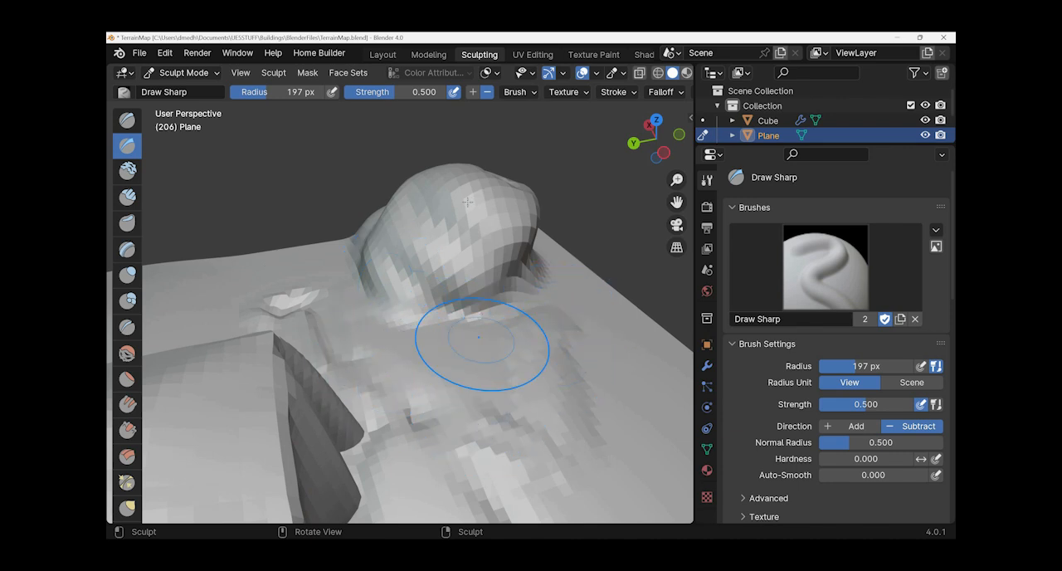
mouse_move(478, 204)
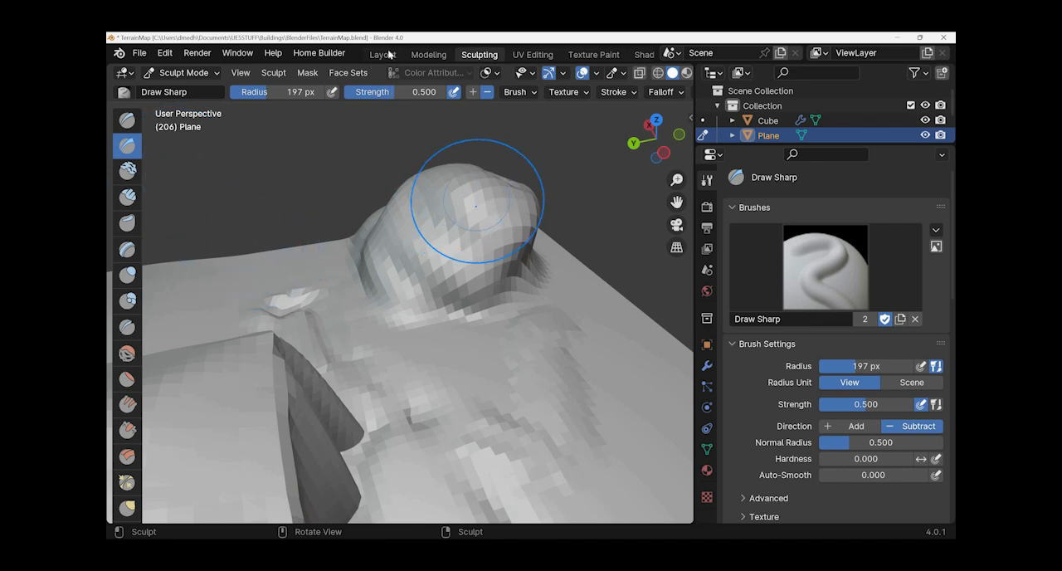
mouse_move(488, 272)
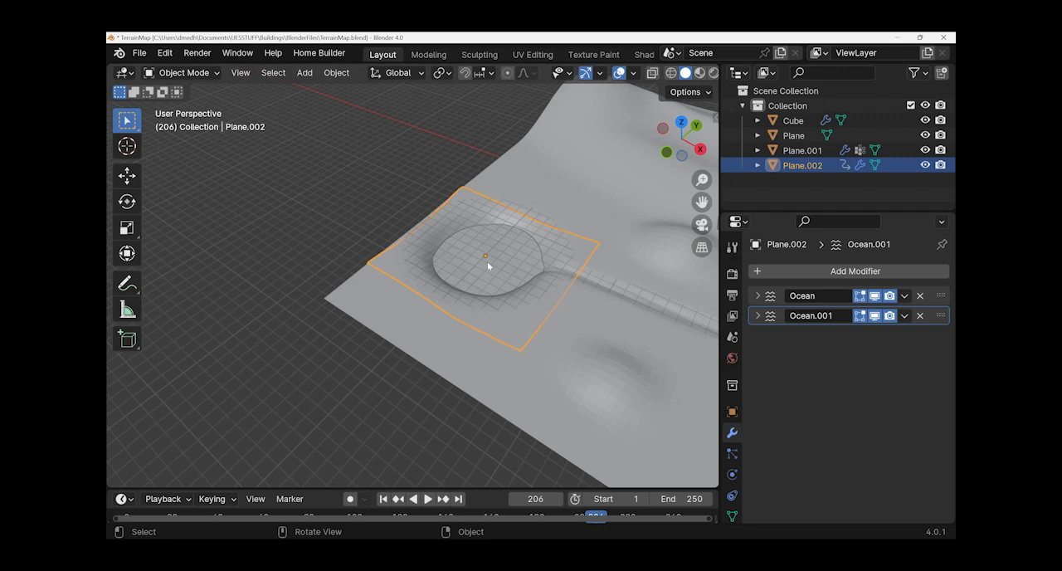
mouse_move(514, 242)
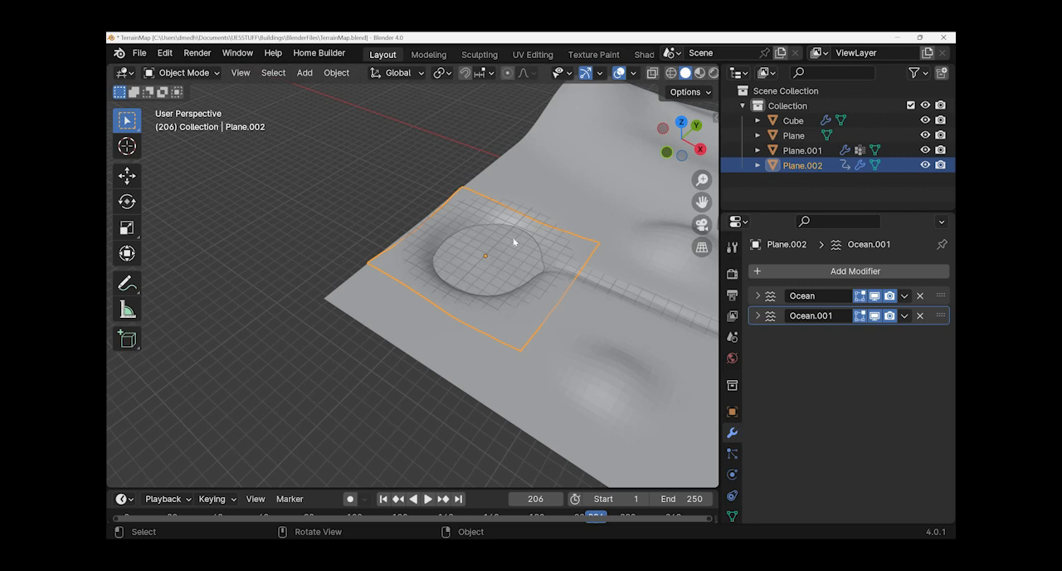
mouse_move(495, 282)
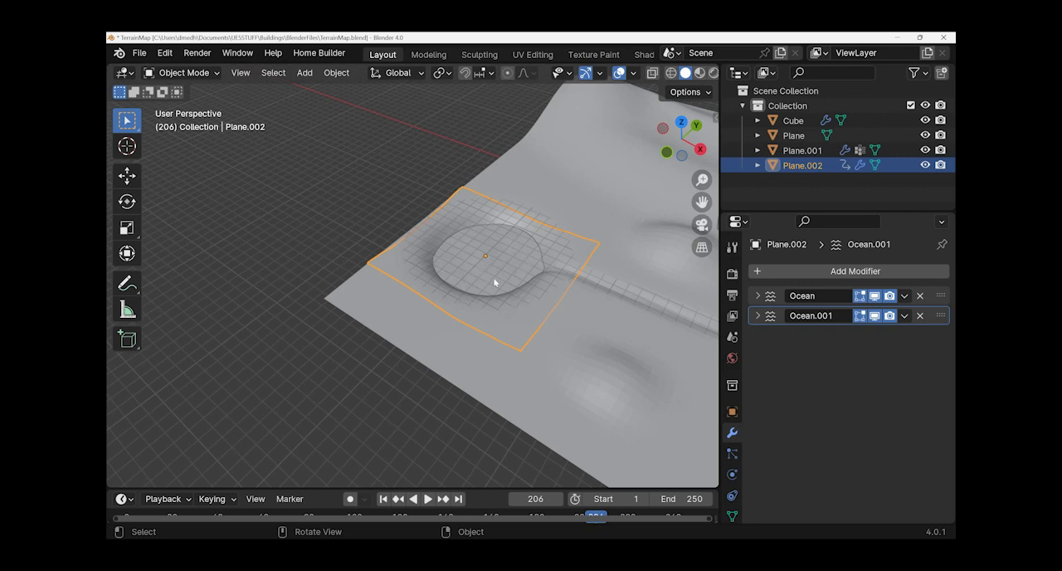
mouse_move(512, 279)
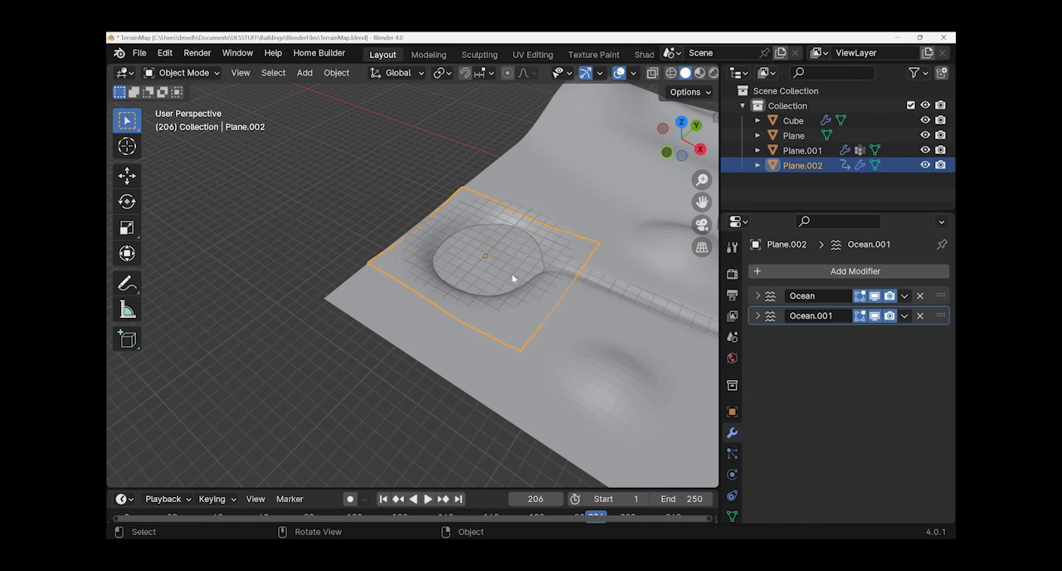
mouse_move(418, 173)
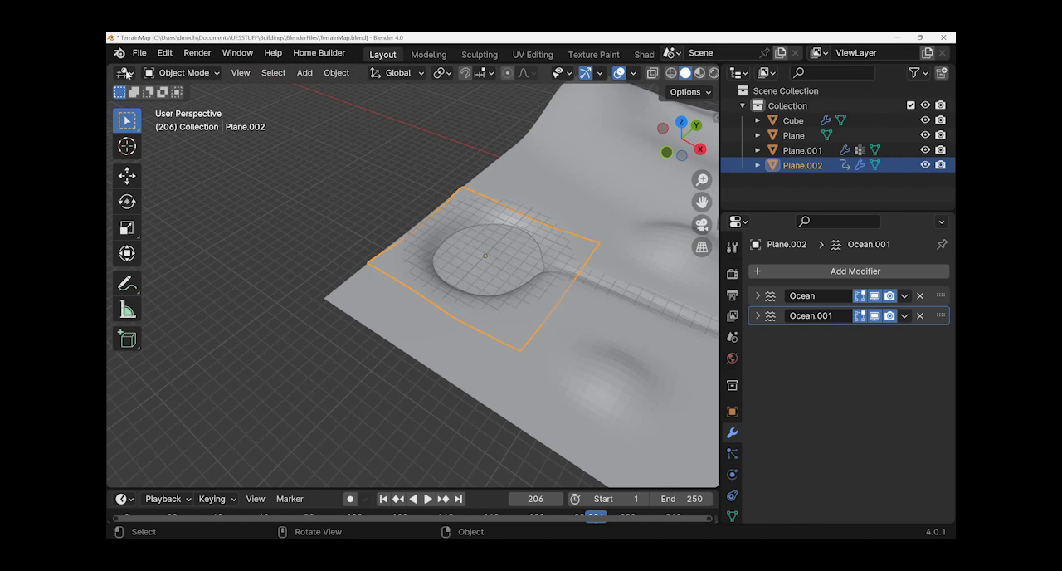
left_click(125, 73)
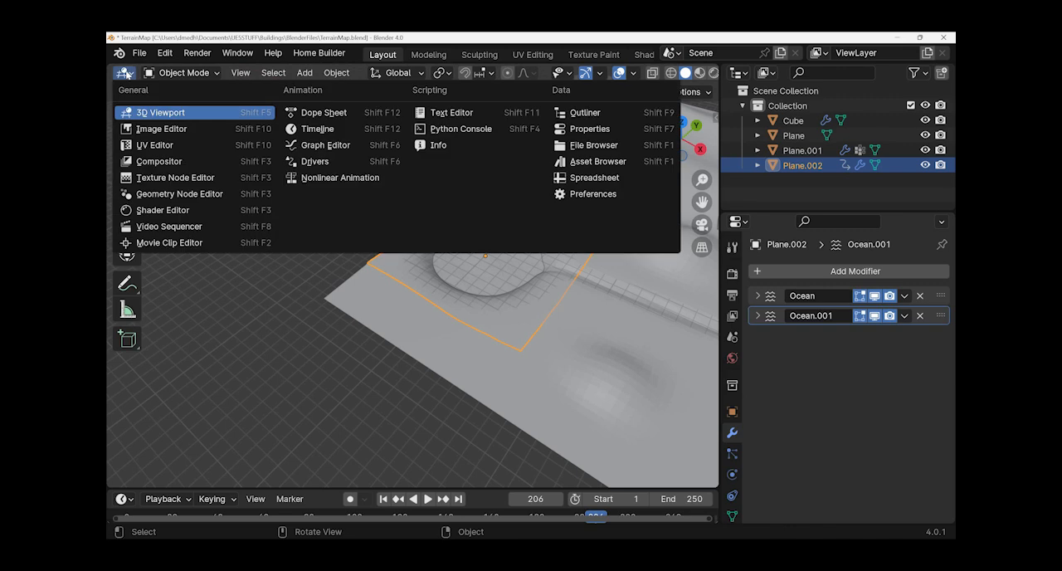
mouse_move(360, 506)
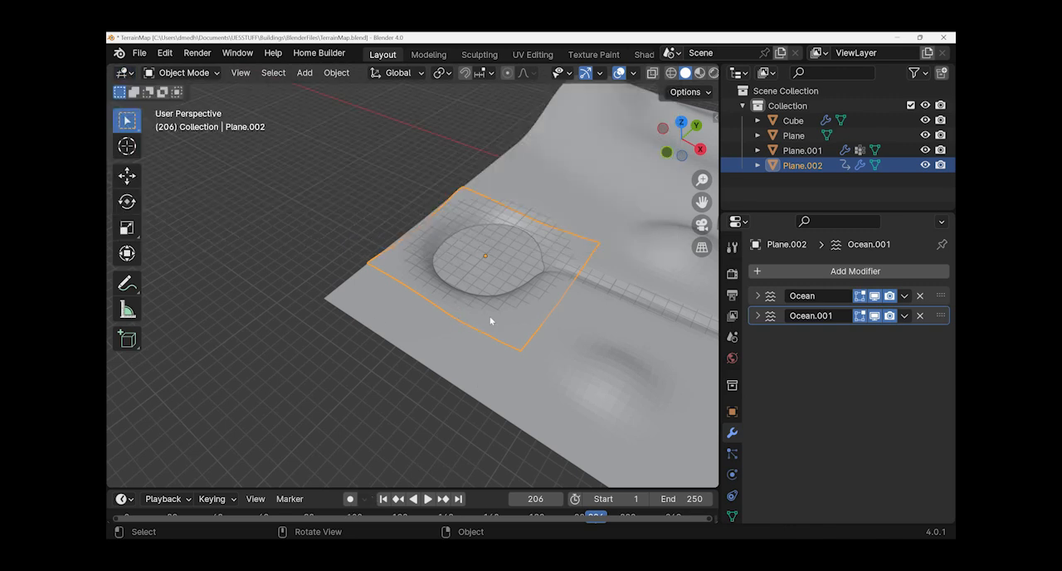
left_click_drag(490, 322, 548, 267)
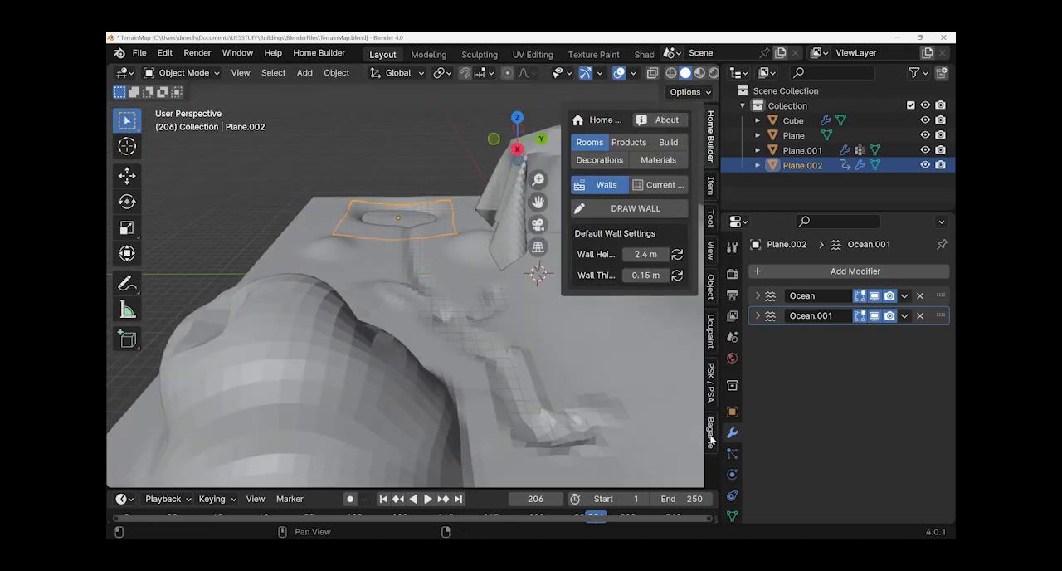
Step: Show the BagaPie panel in the N sidebar with a Curve-type Array, length 1.00, count 2
left_click(710, 431)
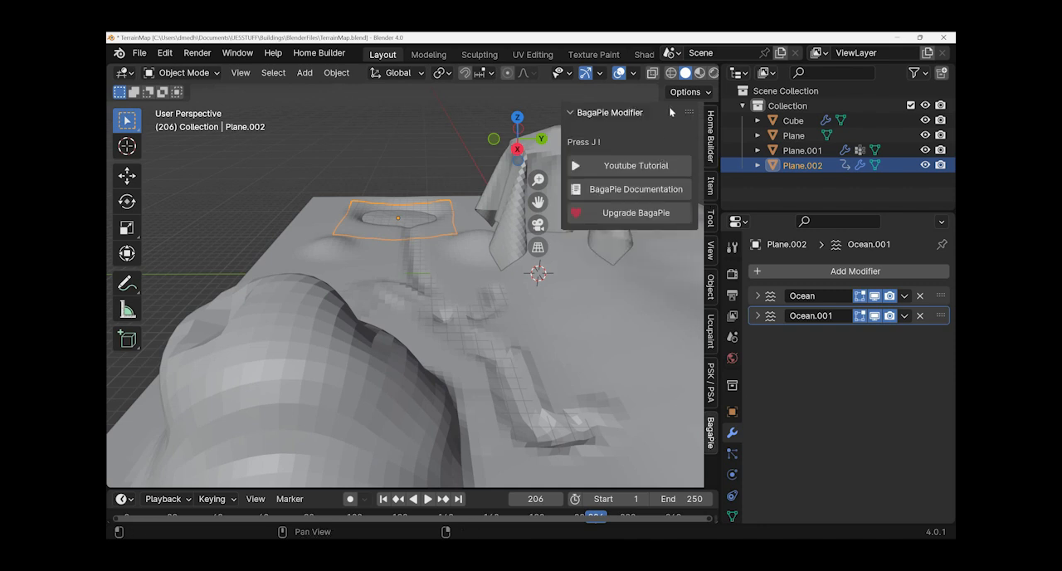
mouse_move(591, 172)
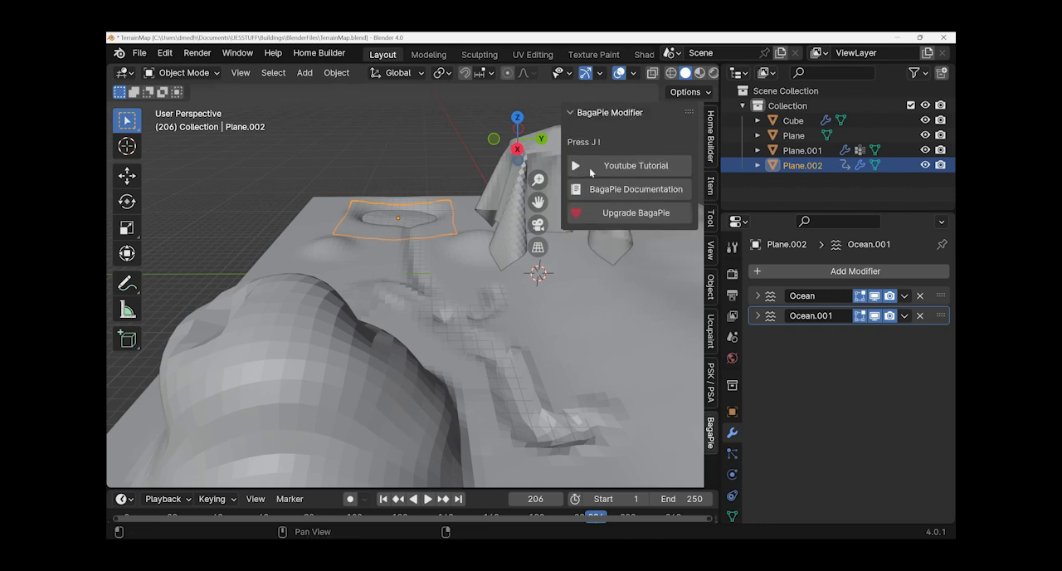
mouse_move(375, 300)
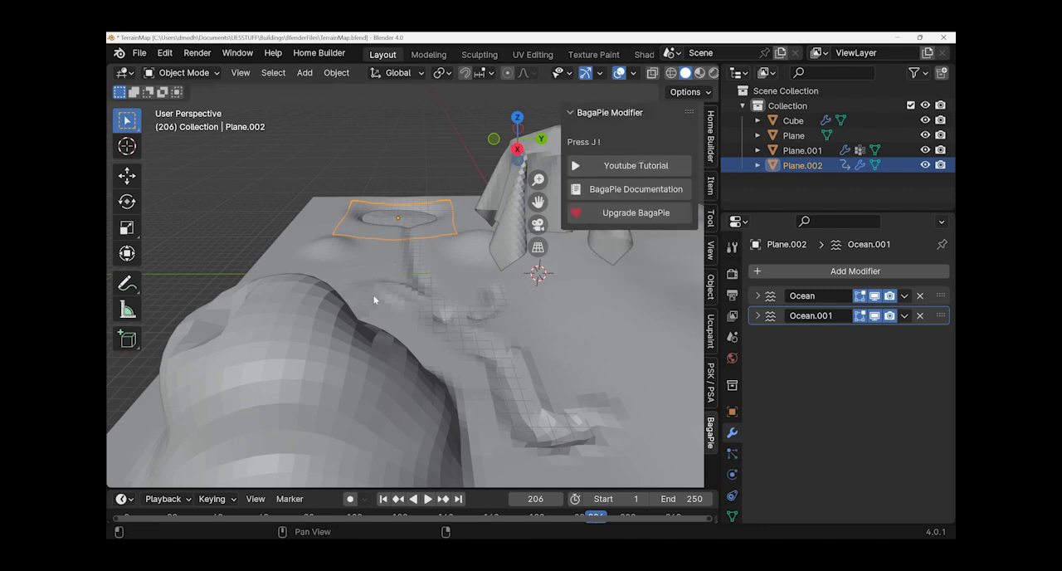
left_click(793, 135)
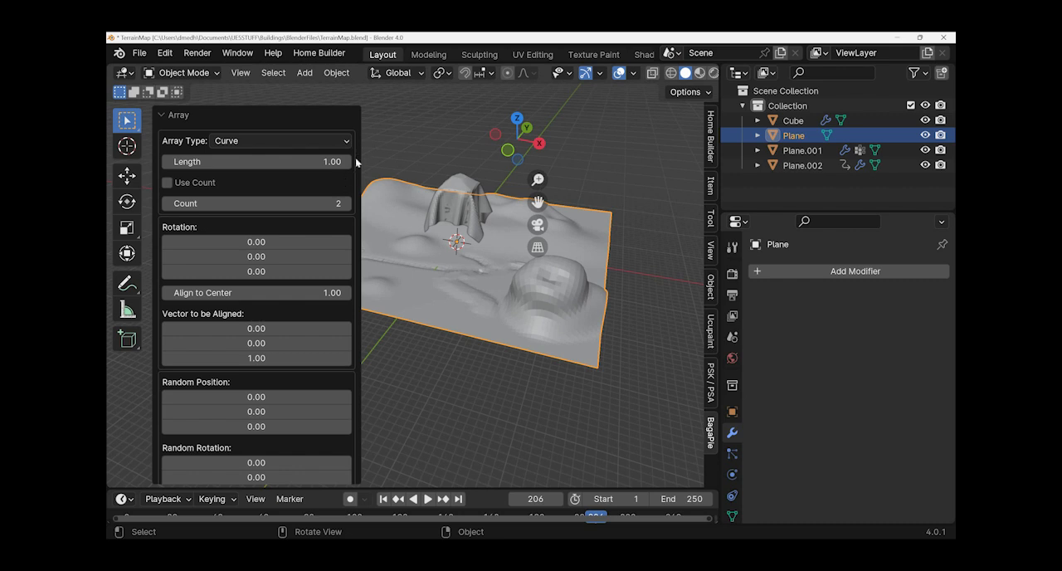
mouse_move(342, 305)
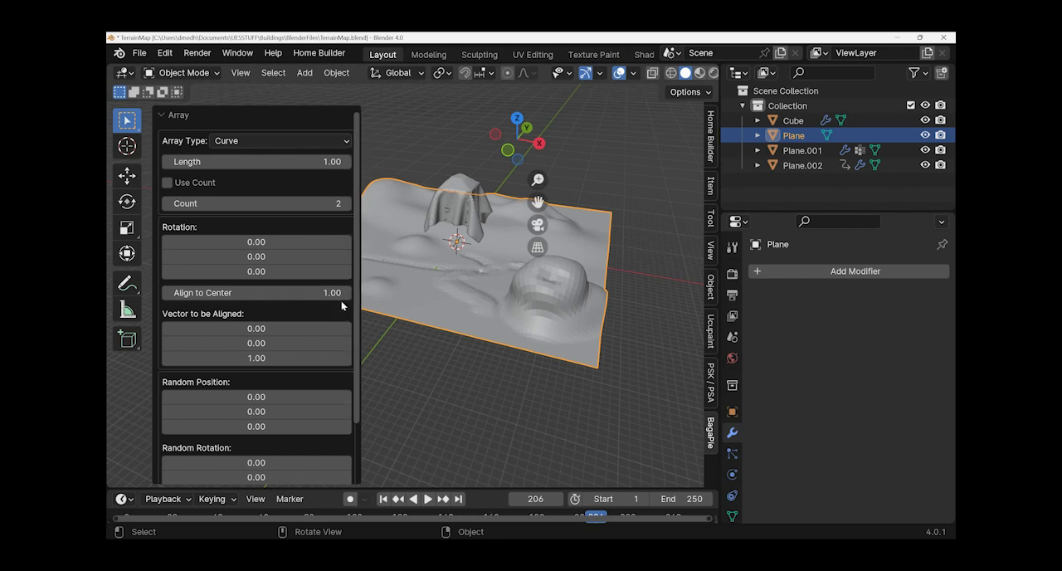
mouse_move(393, 332)
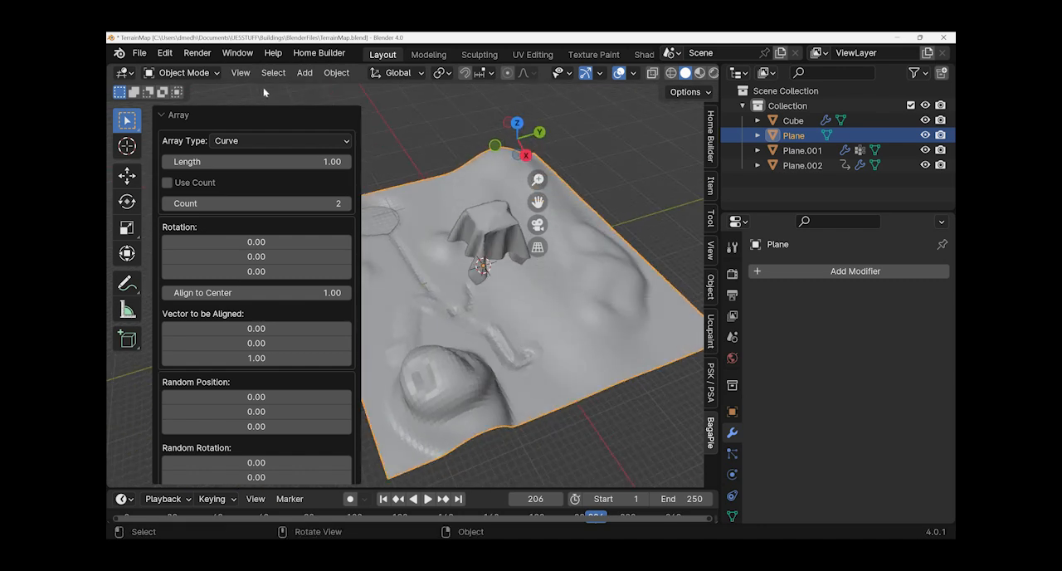
mouse_move(338, 119)
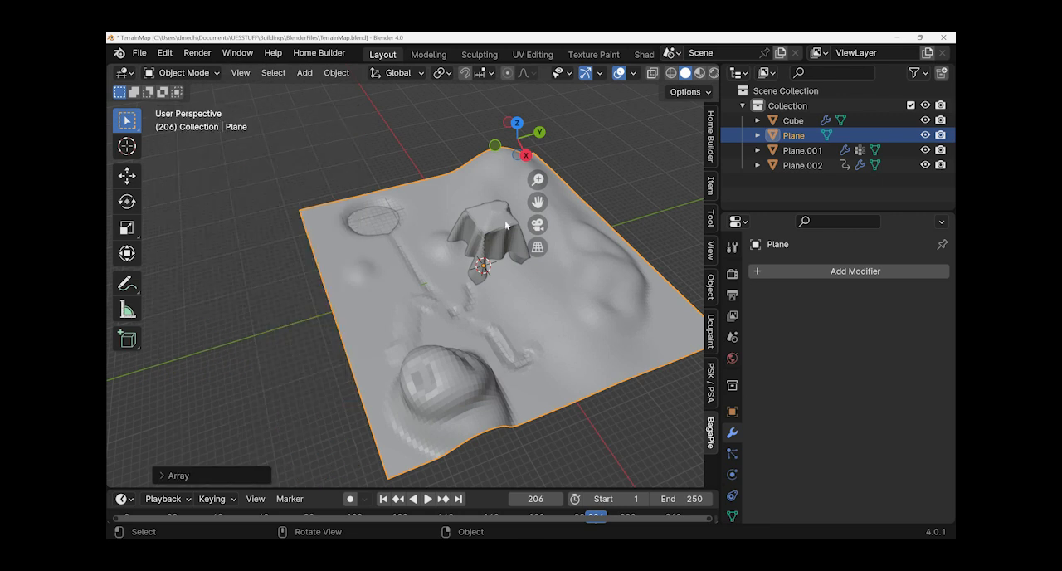
mouse_move(498, 282)
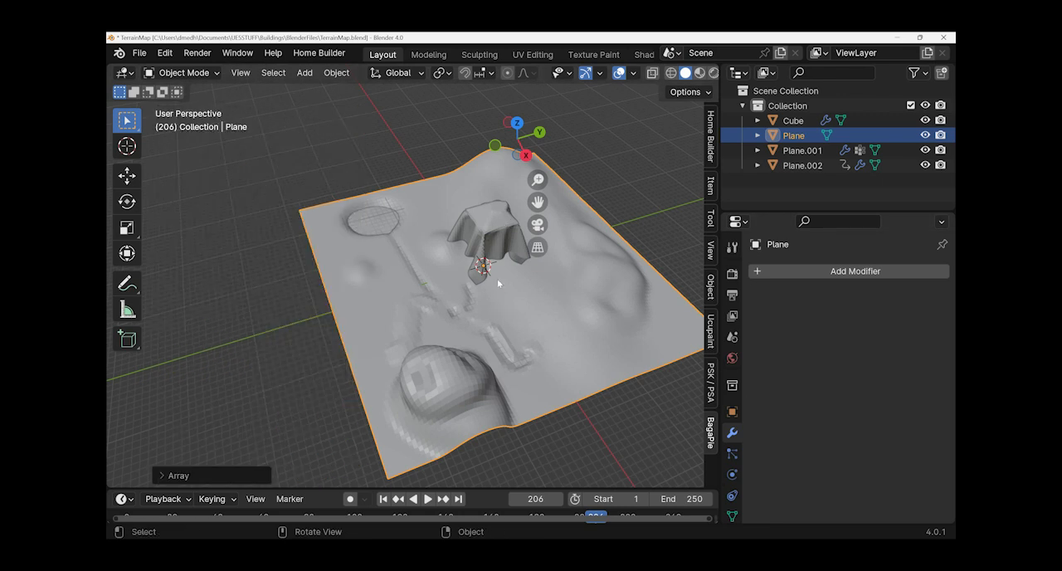
Step: Move in toward the pond and select the ocean plane Plane.002 with its two Ocean modifiers
left_click_drag(497, 282, 429, 279)
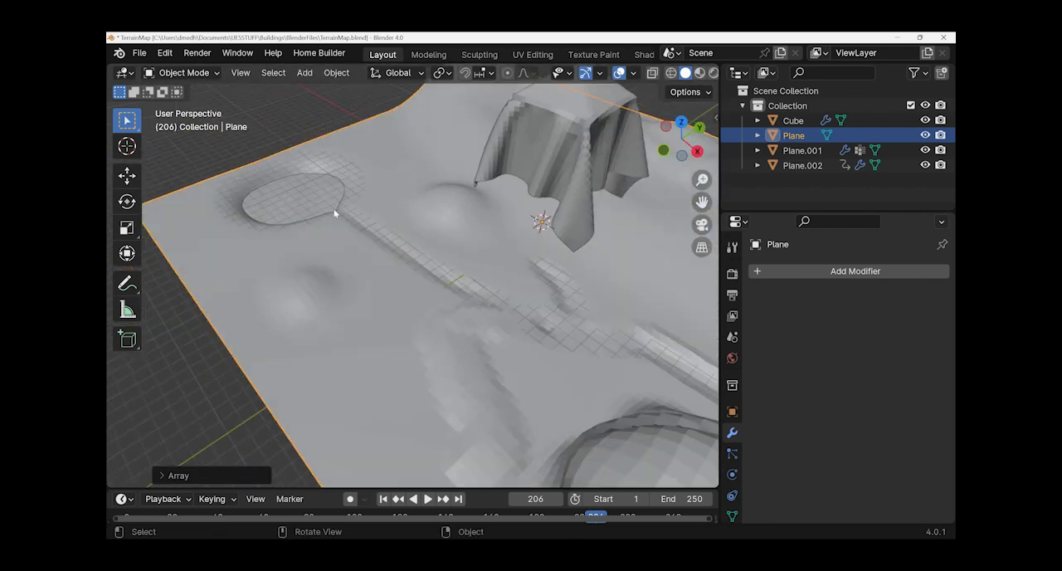
left_click(803, 166)
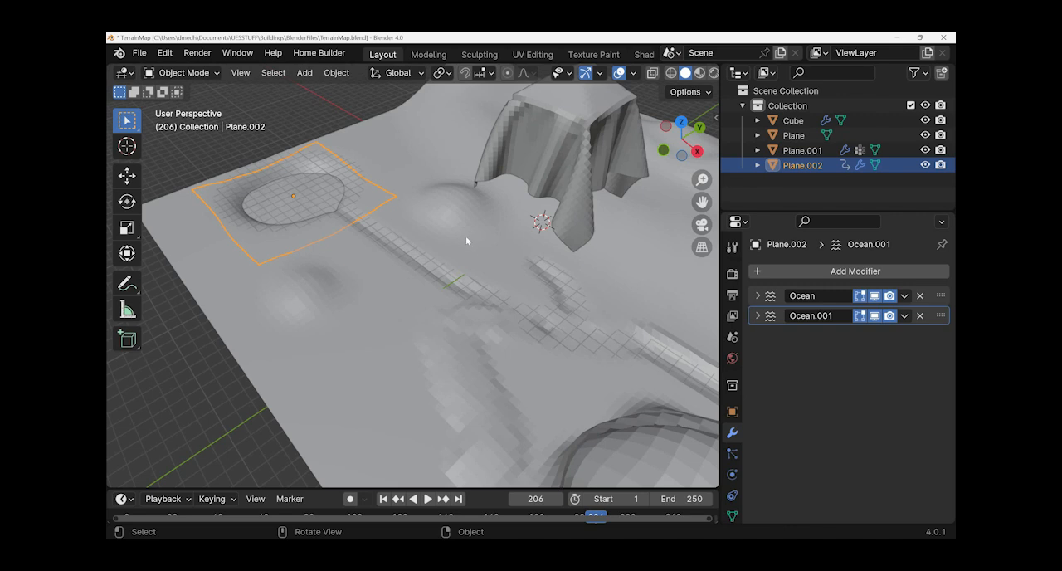
mouse_move(505, 211)
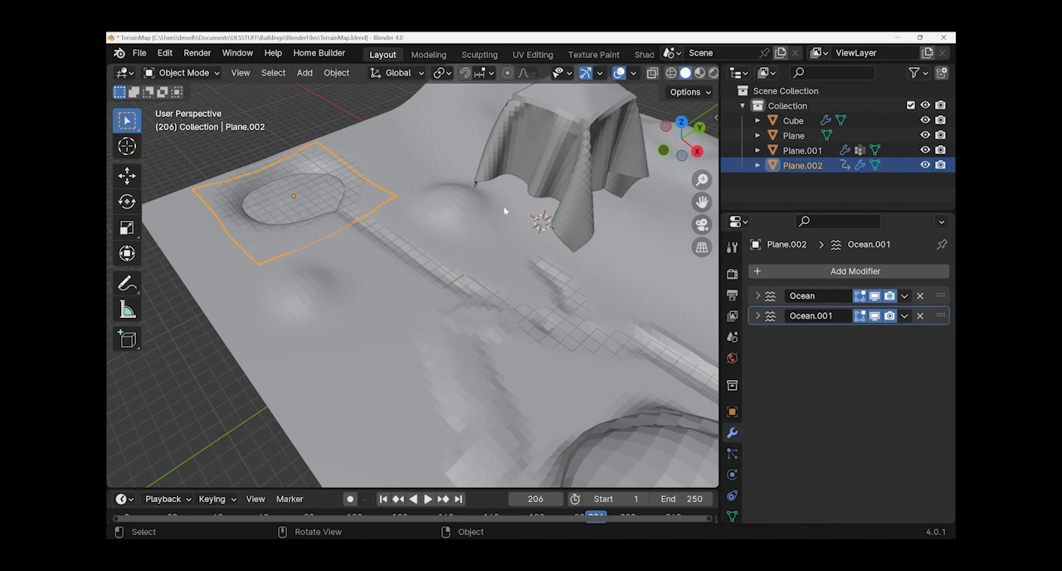